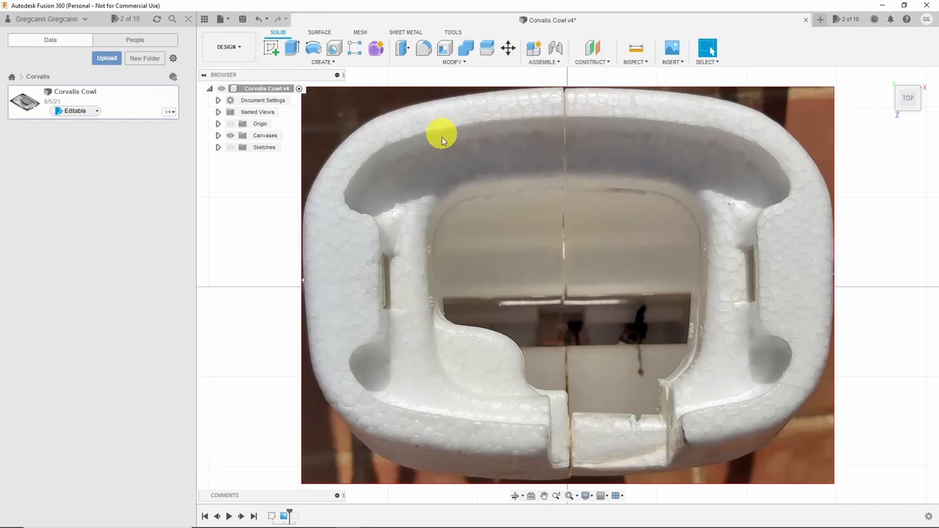
pyautogui.moveTo(417, 115)
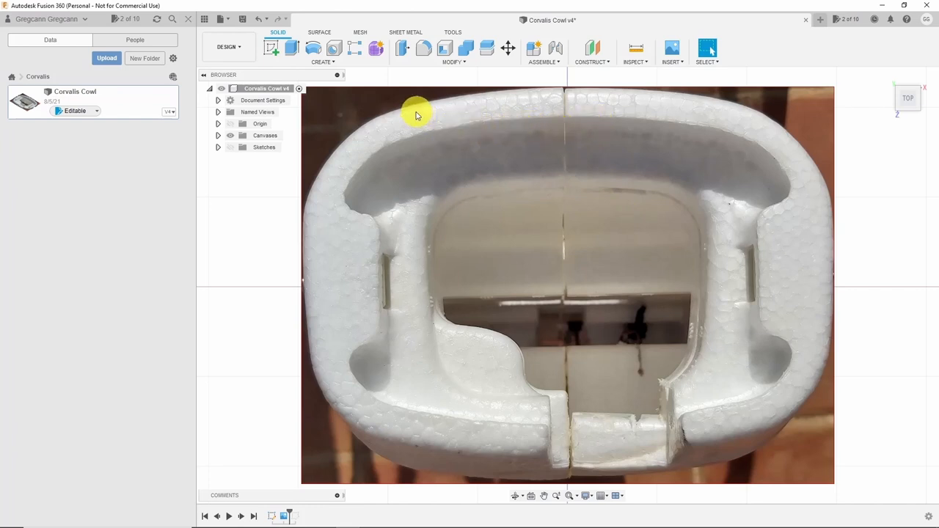
pyautogui.moveTo(763, 102)
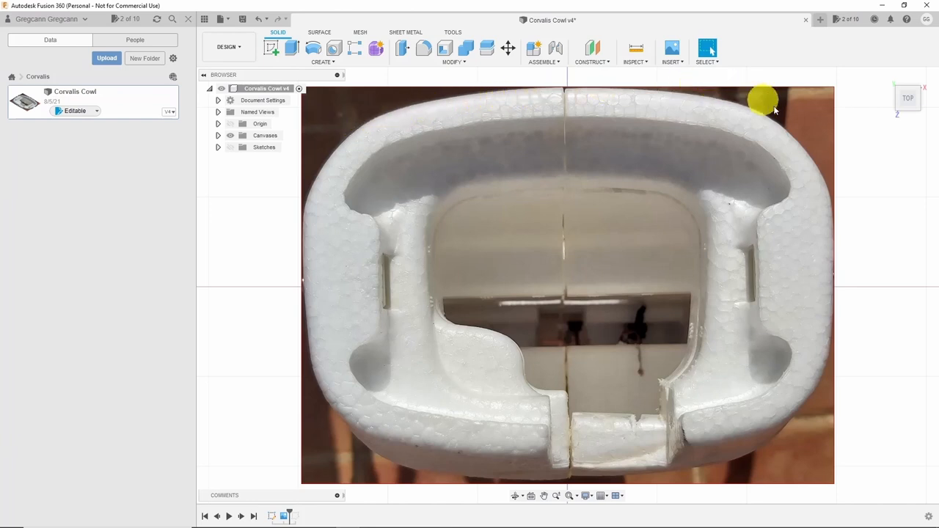
pyautogui.moveTo(472, 177)
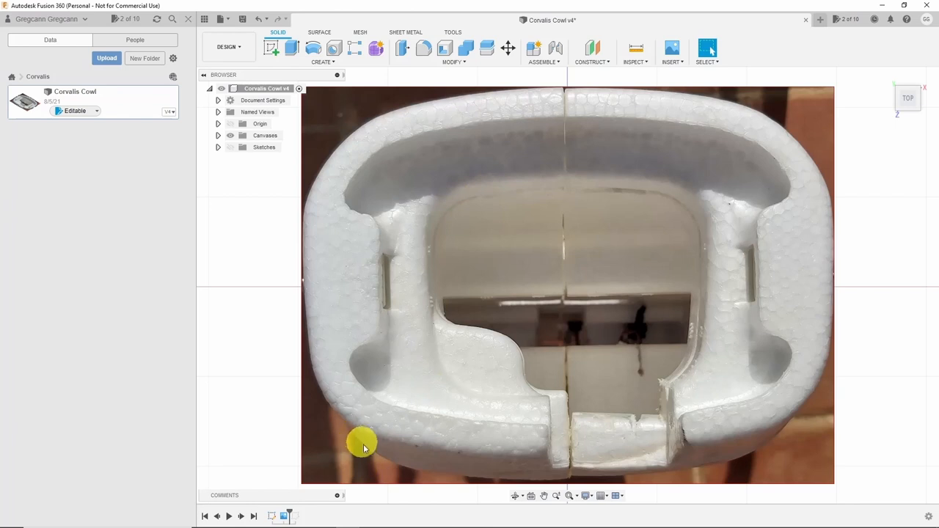
pyautogui.moveTo(616, 484)
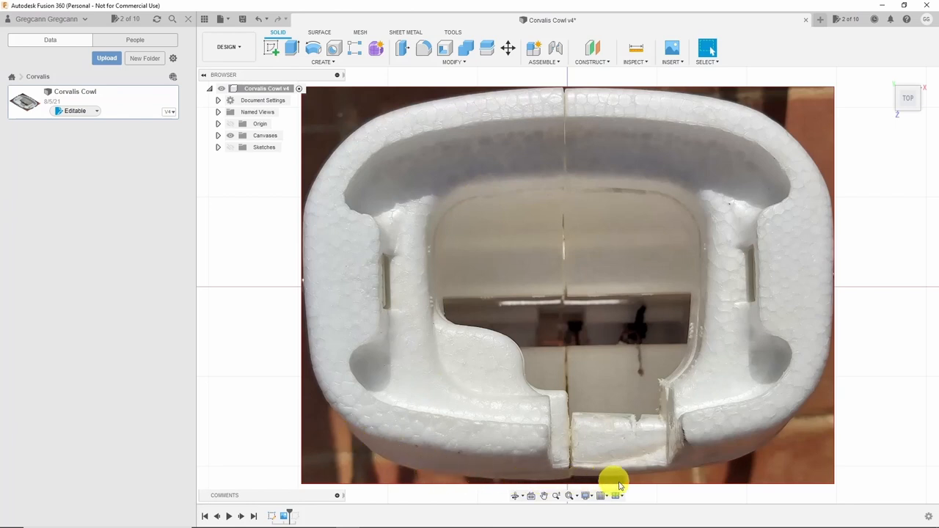
pyautogui.moveTo(338, 222)
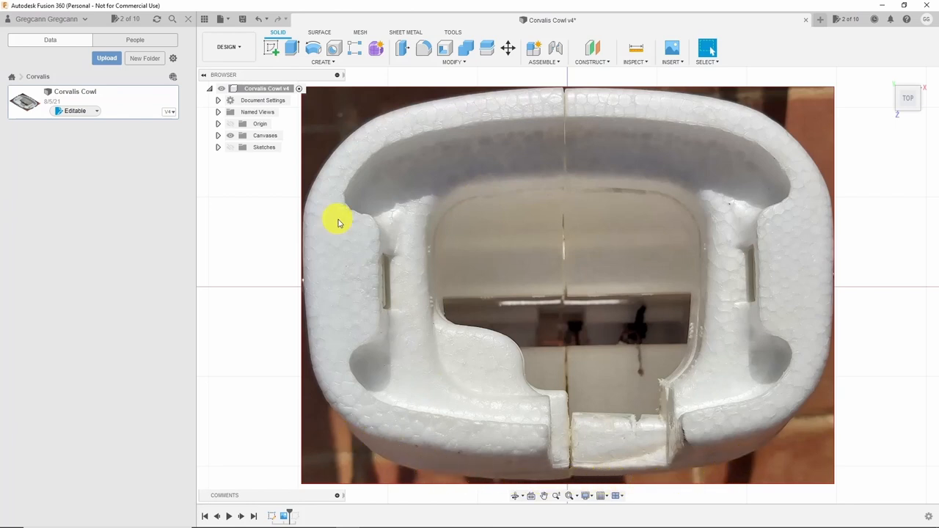
pyautogui.moveTo(357, 217)
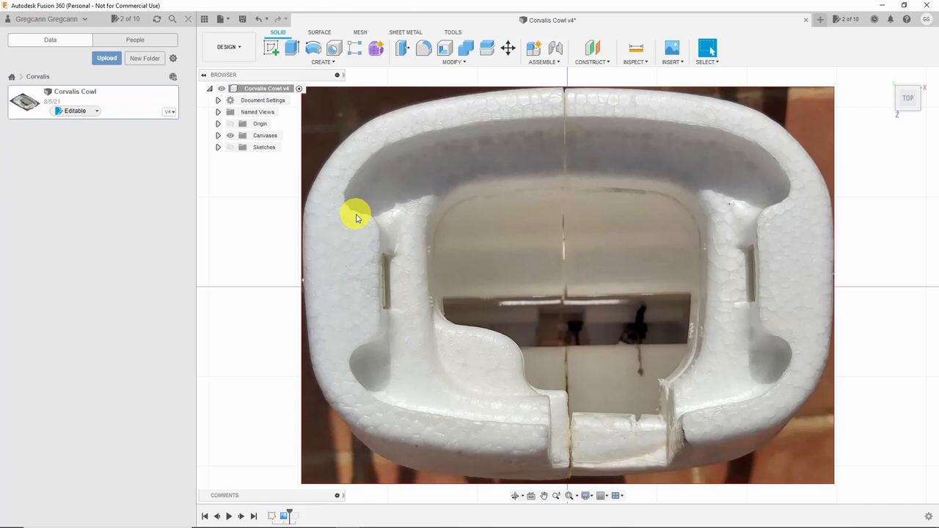
# Show Sketch3's traced cowl outline over the photo and select it to inspect its points.
pyautogui.click(217, 147)
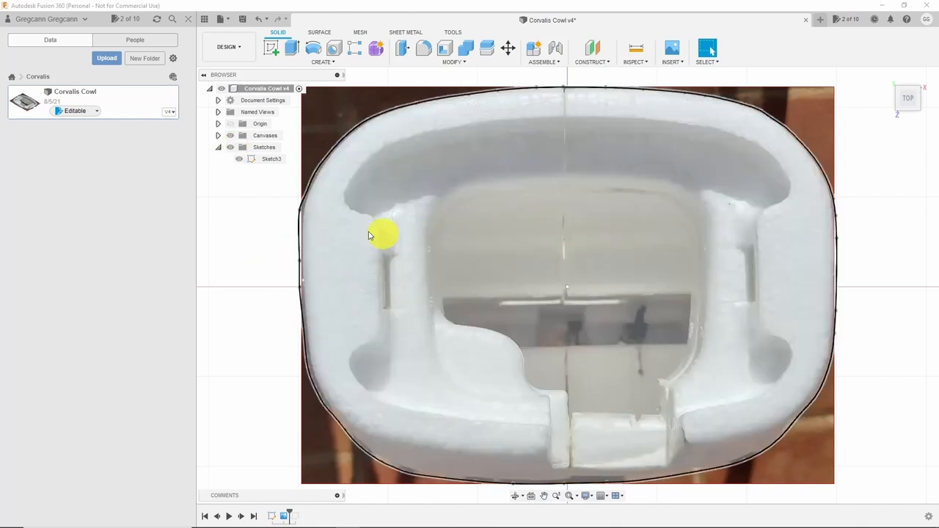
pyautogui.moveTo(330, 161)
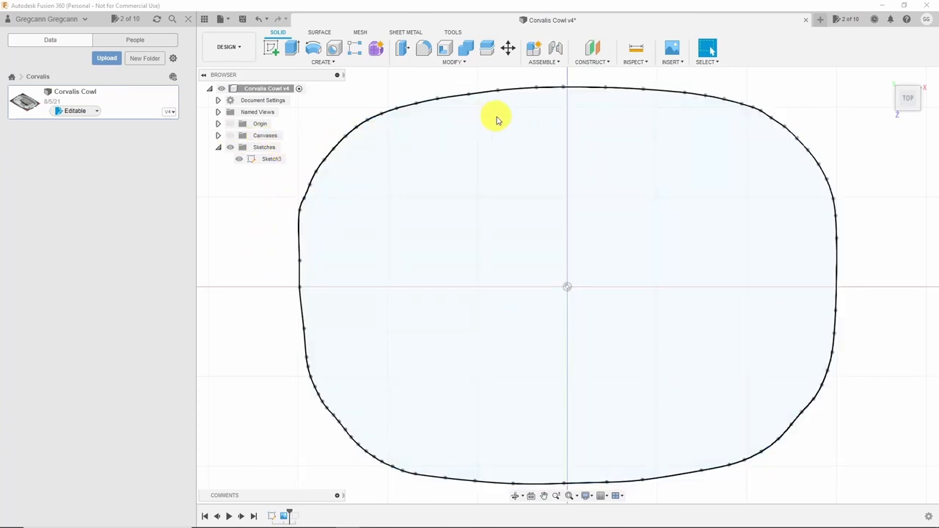
pyautogui.click(543, 89)
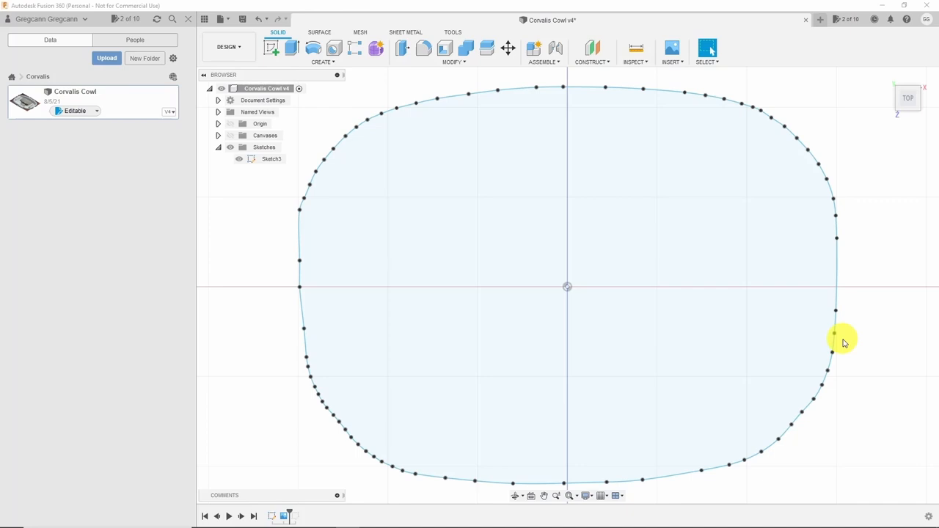
pyautogui.moveTo(833, 351)
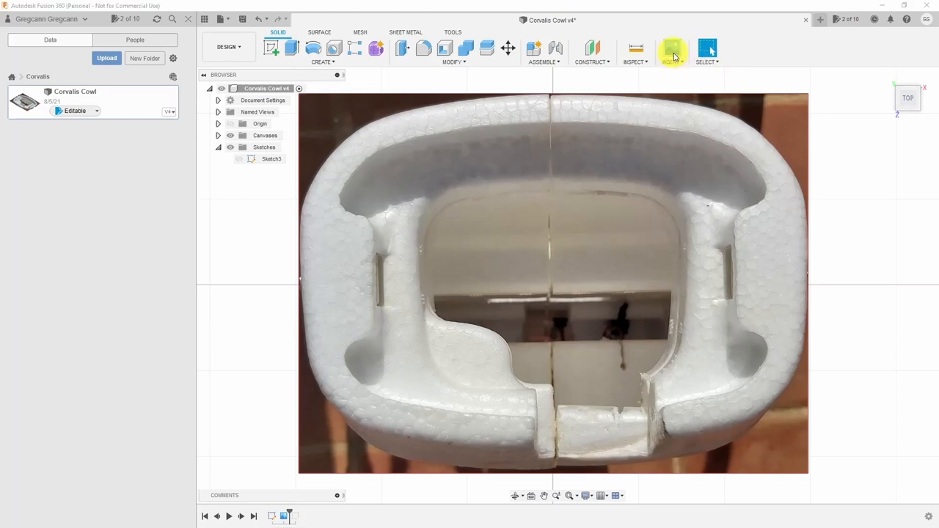
# Insert the cowl photo file as a new canvas on the XZ plane.
pyautogui.click(673, 48)
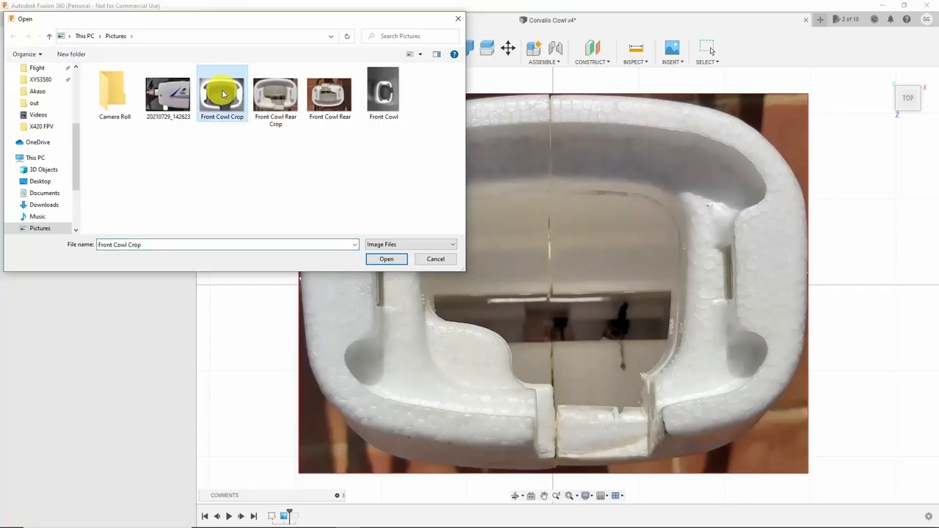
pyautogui.click(386, 258)
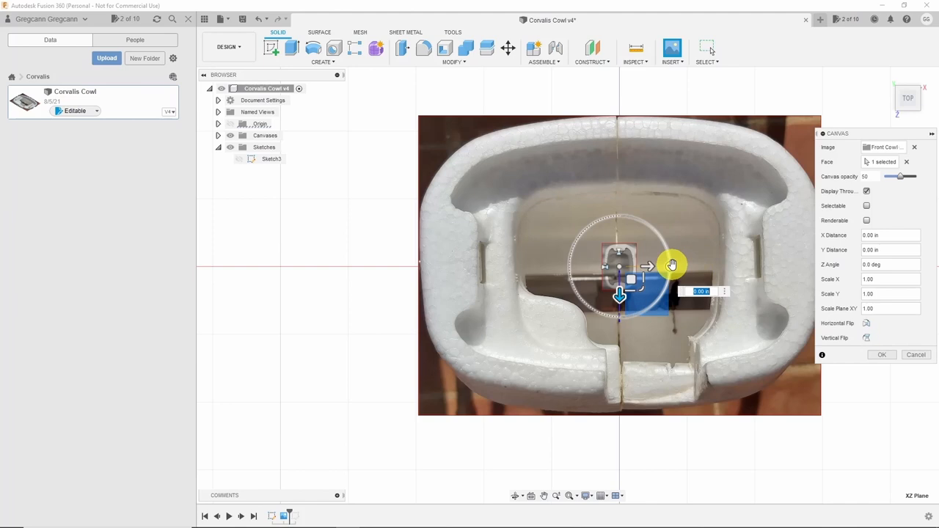
# Scale the new canvas to 5.585 and hide the earlier front cowl photo.
pyautogui.moveTo(671, 264); pyautogui.dragTo(667, 337)
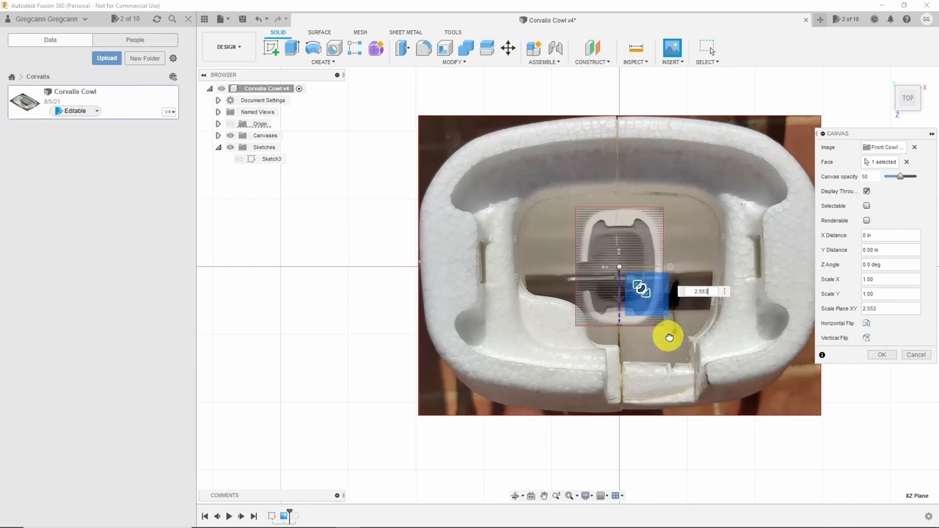
pyautogui.moveTo(668, 337); pyautogui.dragTo(768, 409)
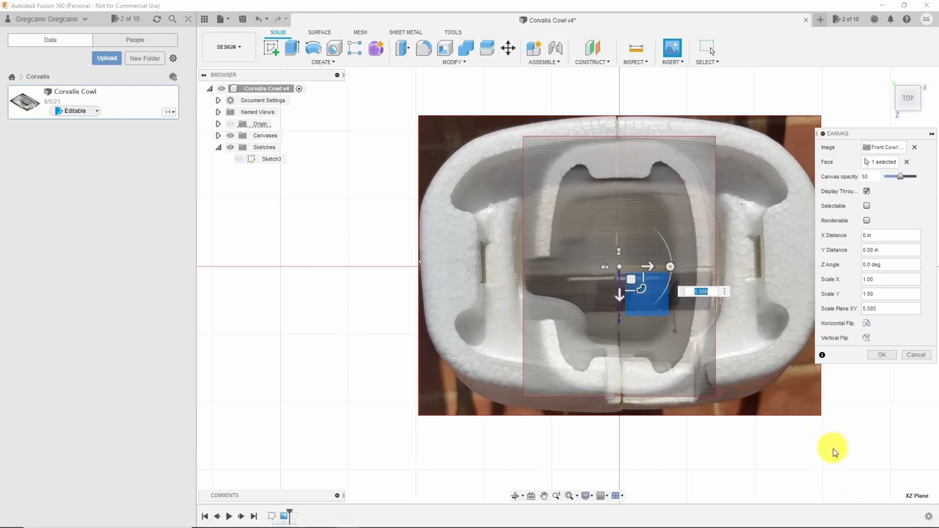
pyautogui.moveTo(607, 335)
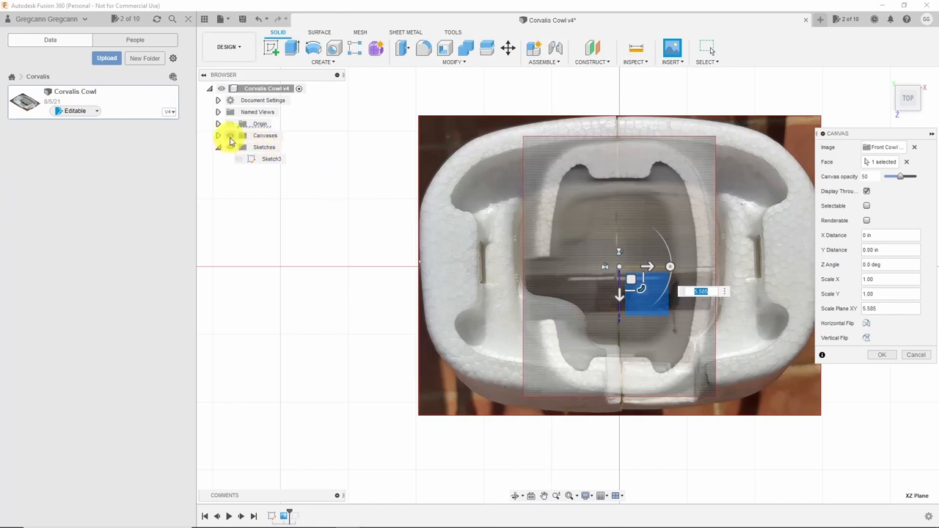
pyautogui.click(218, 136)
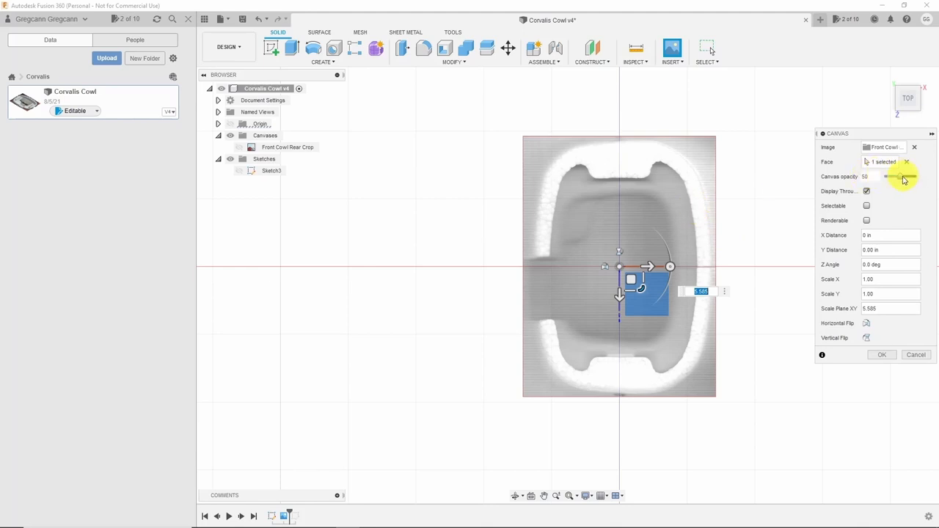
# Set the canvas to 100 opacity and 90 degree Z rotation, then confirm it.
pyautogui.moveTo(889, 177); pyautogui.dragTo(915, 177)
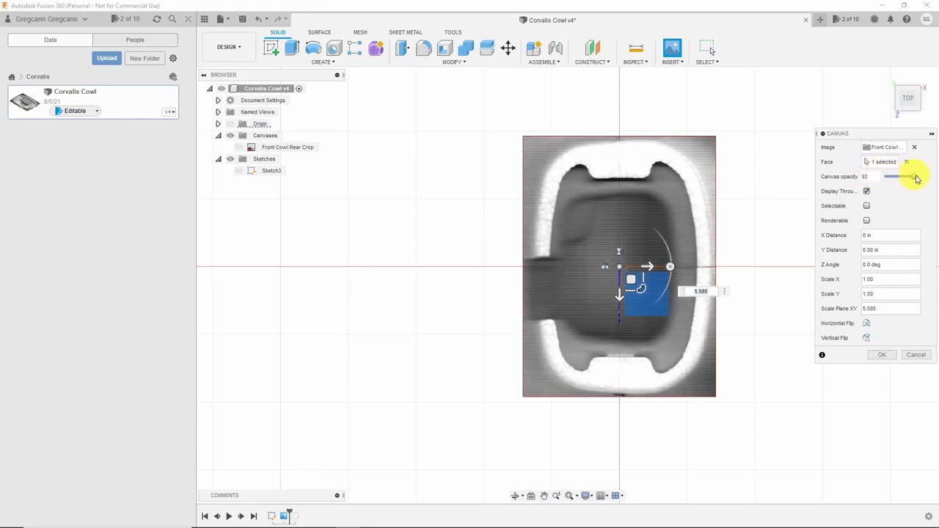
pyautogui.moveTo(891, 177); pyautogui.dragTo(916, 177)
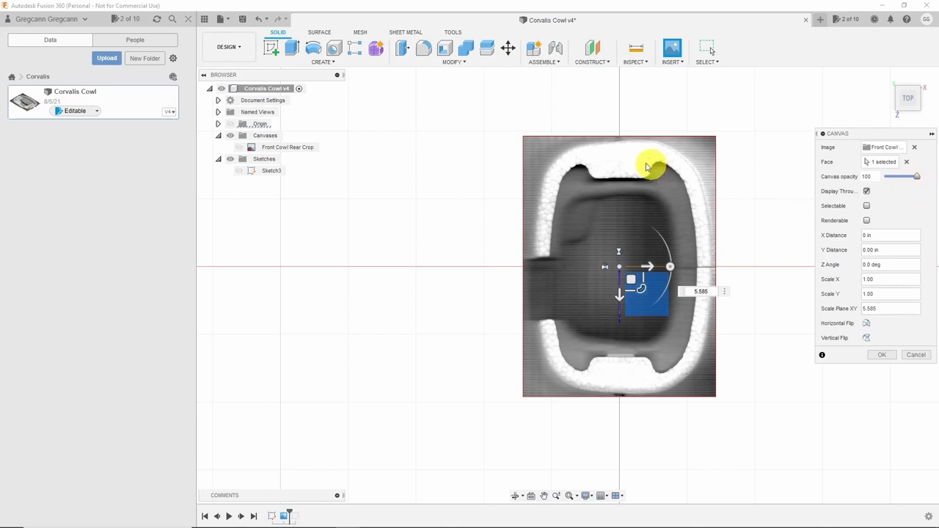
pyautogui.moveTo(674, 179)
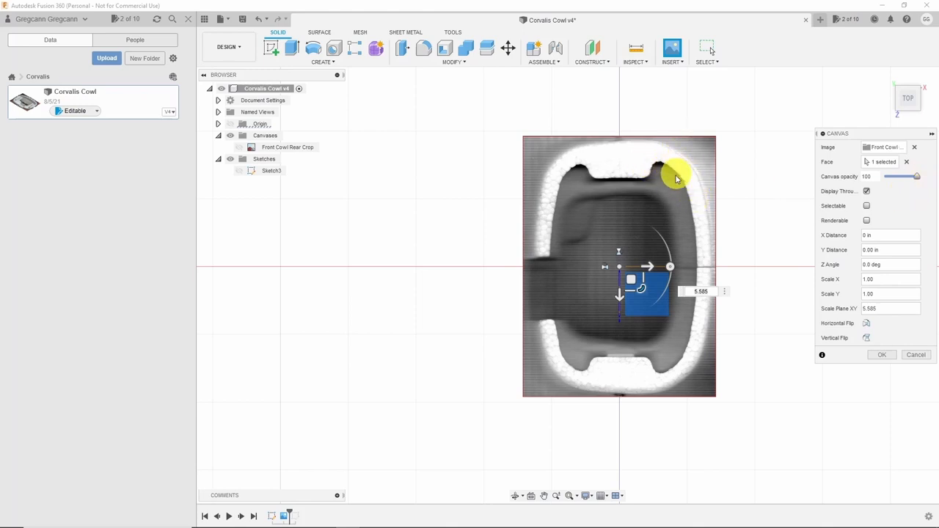
pyautogui.moveTo(674, 176); pyautogui.dragTo(671, 260)
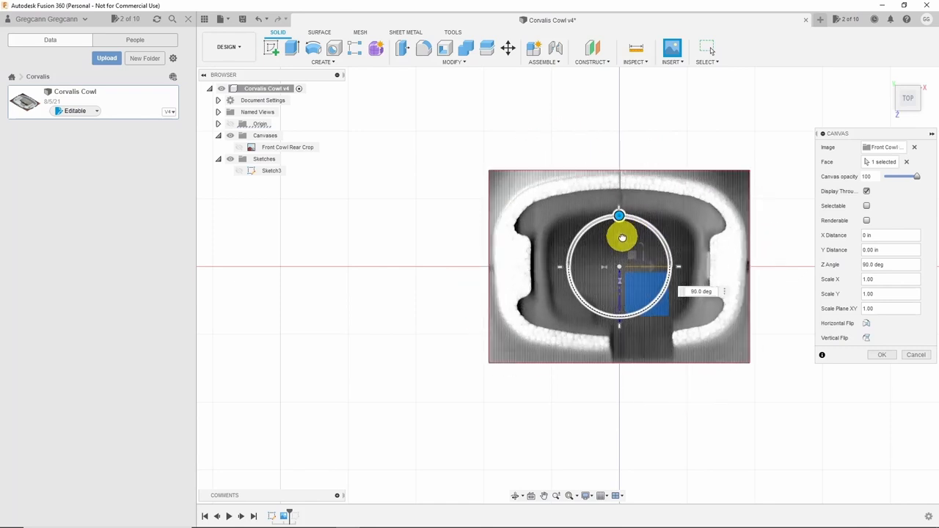
pyautogui.moveTo(621, 237); pyautogui.dragTo(615, 207)
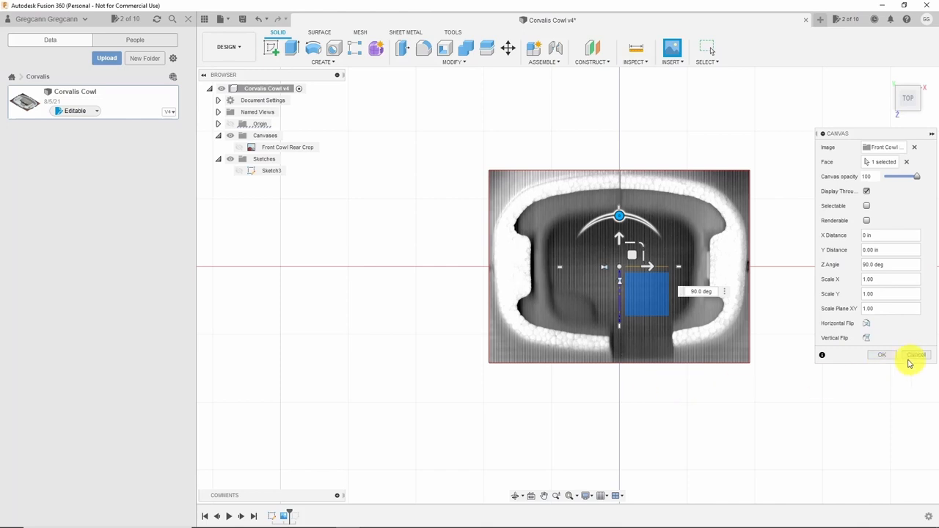
pyautogui.click(880, 355)
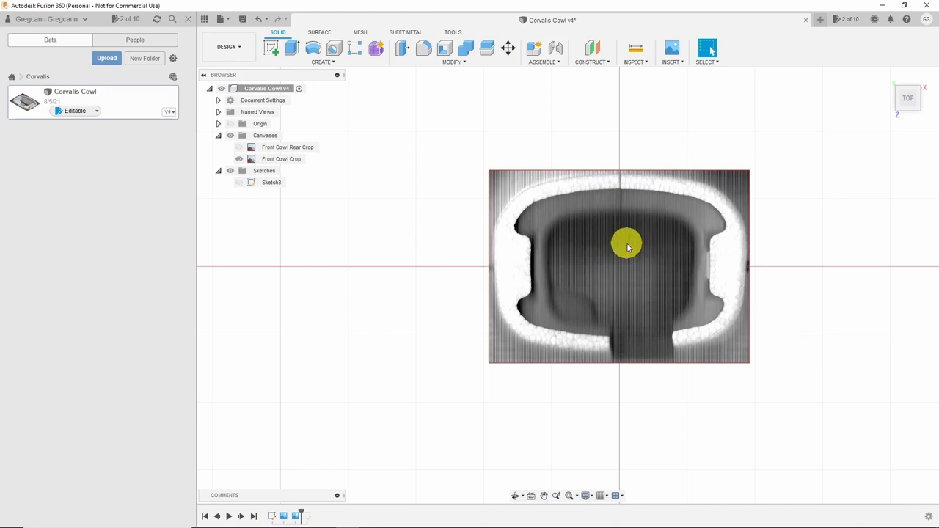
pyautogui.moveTo(633, 253)
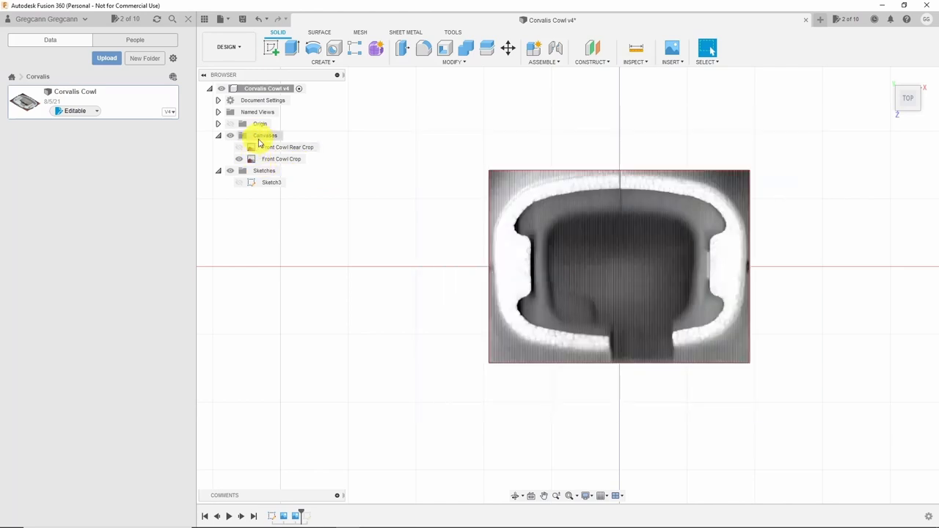
# Calibrate Front Cowl Crop across the cowl's left and right edges as 5 in.
pyautogui.rightClick(280, 159)
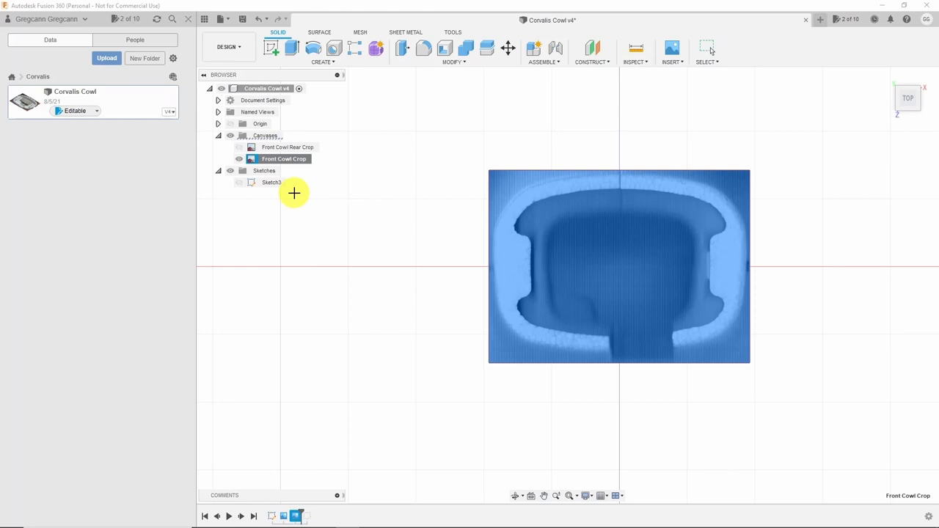
pyautogui.moveTo(499, 227)
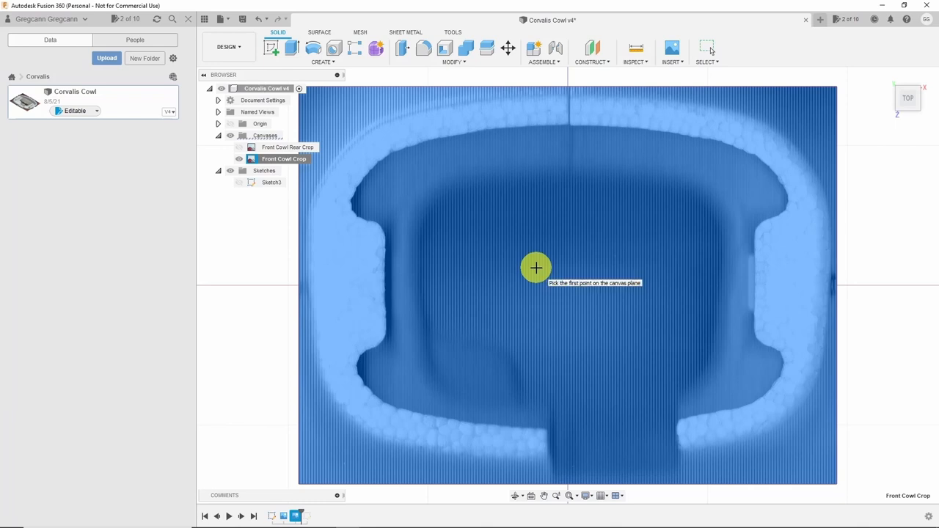
pyautogui.moveTo(314, 199)
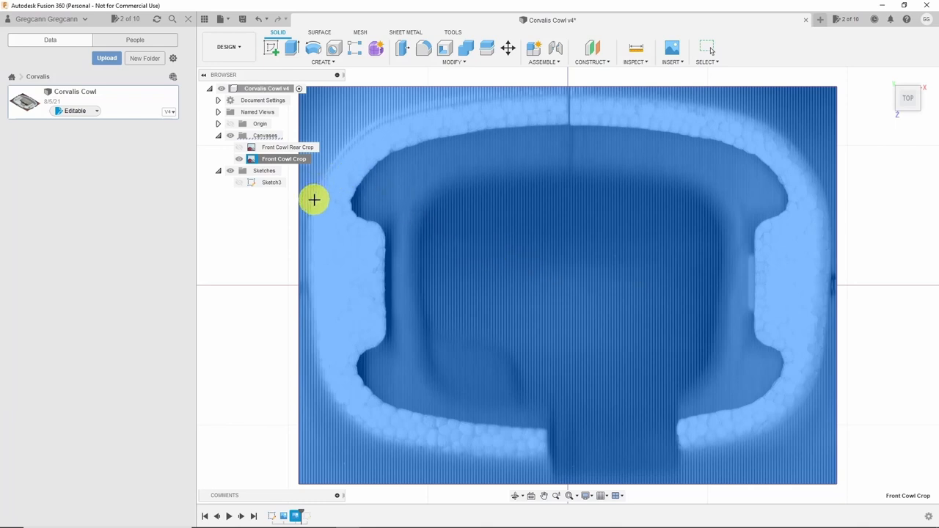
pyautogui.moveTo(310, 206)
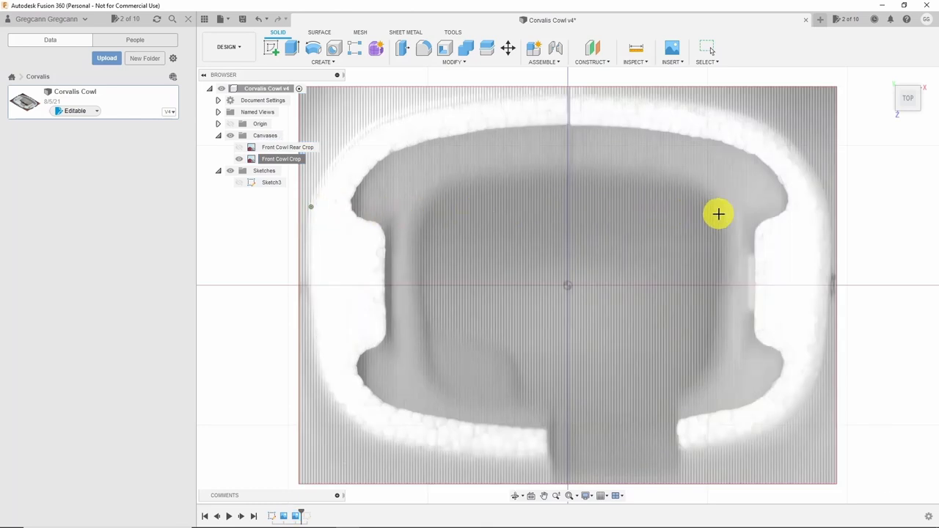
pyautogui.moveTo(829, 208)
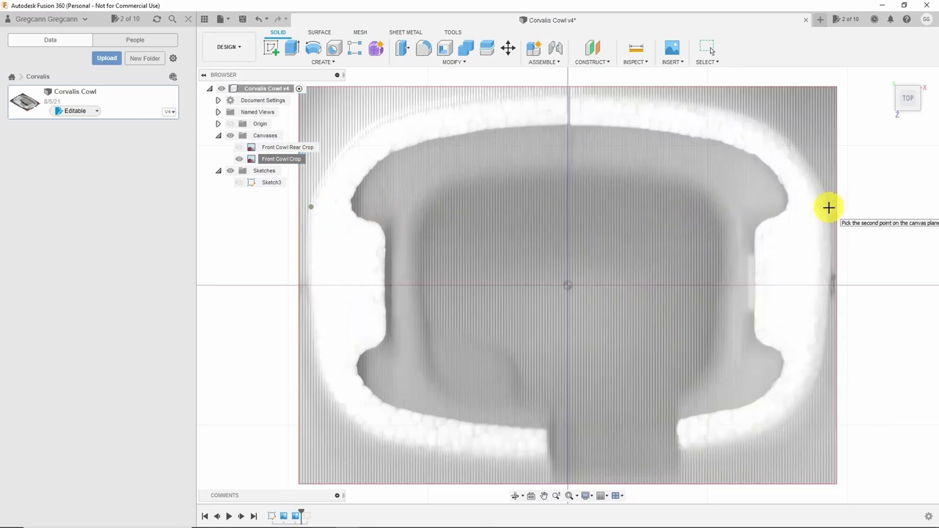
pyautogui.click(828, 208)
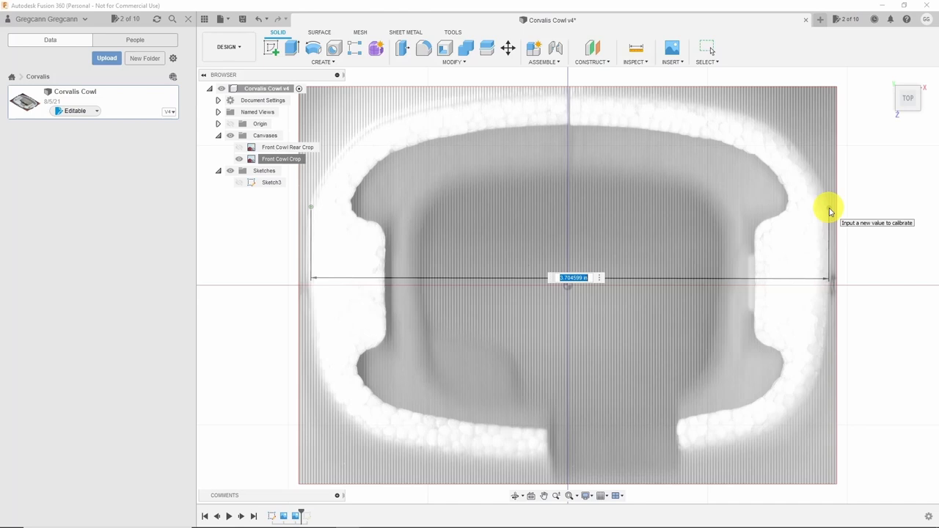
pyautogui.write('5')
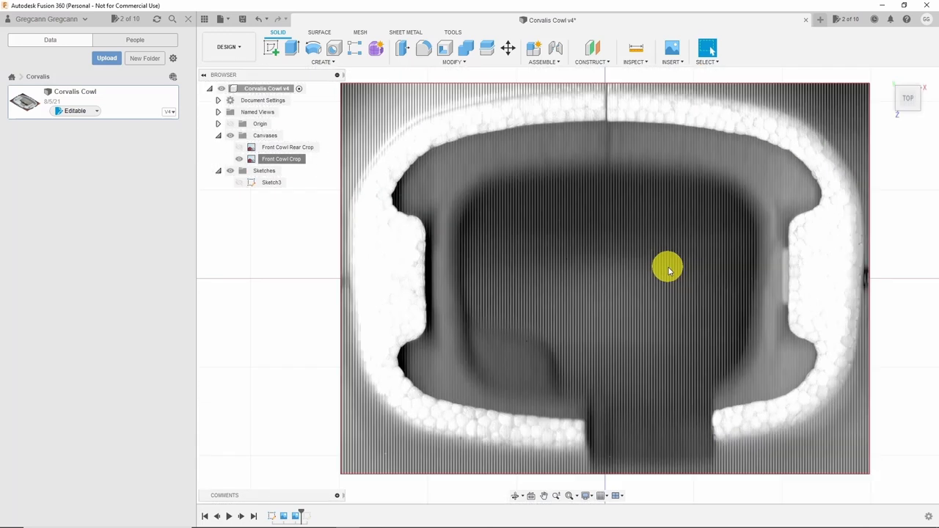
pyautogui.moveTo(286, 70)
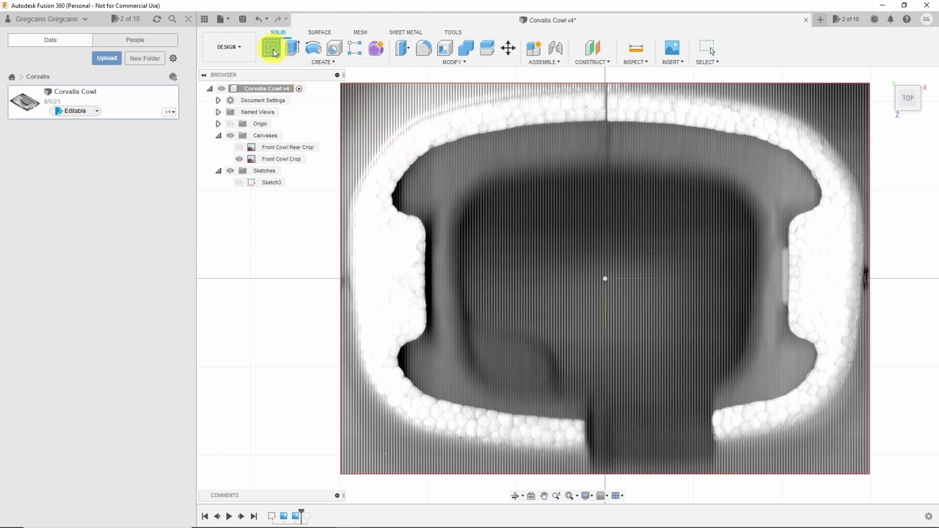
# Create Sketch5 on the top plane over the front cowl photo.
pyautogui.click(271, 47)
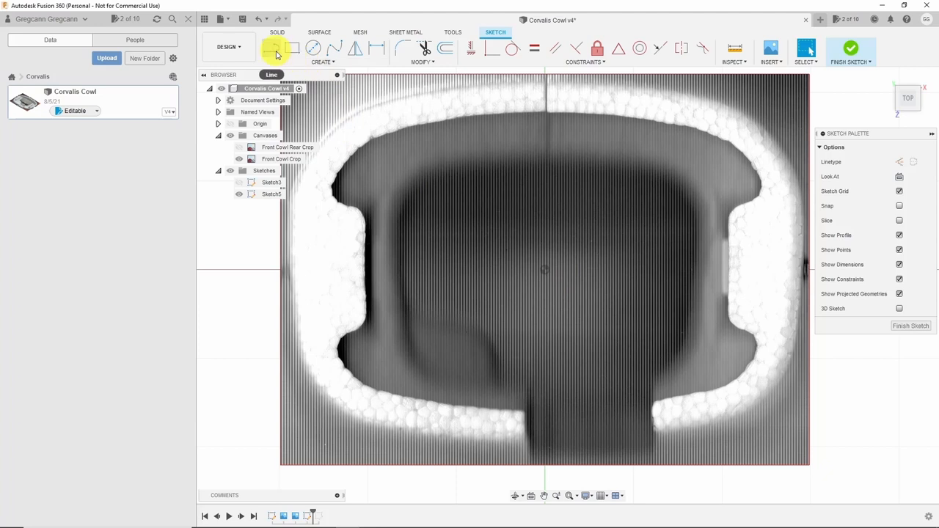
# Activate the Fit Point Spline tool for tracing the cowl's outer edge.
pyautogui.click(320, 62)
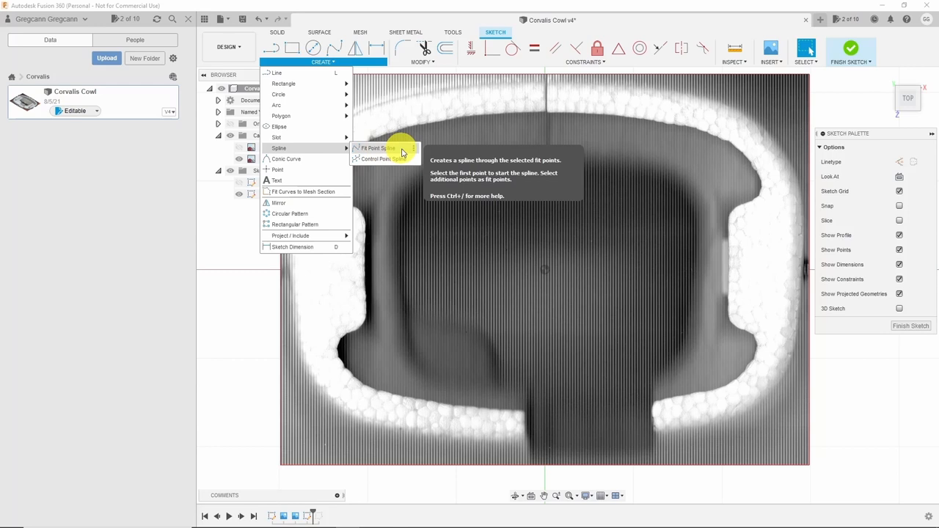
pyautogui.click(377, 148)
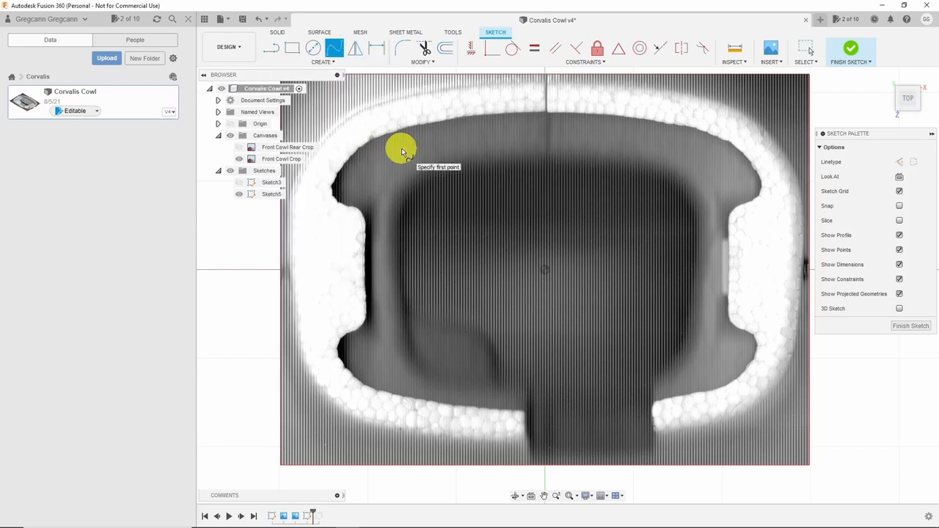
pyautogui.moveTo(501, 280)
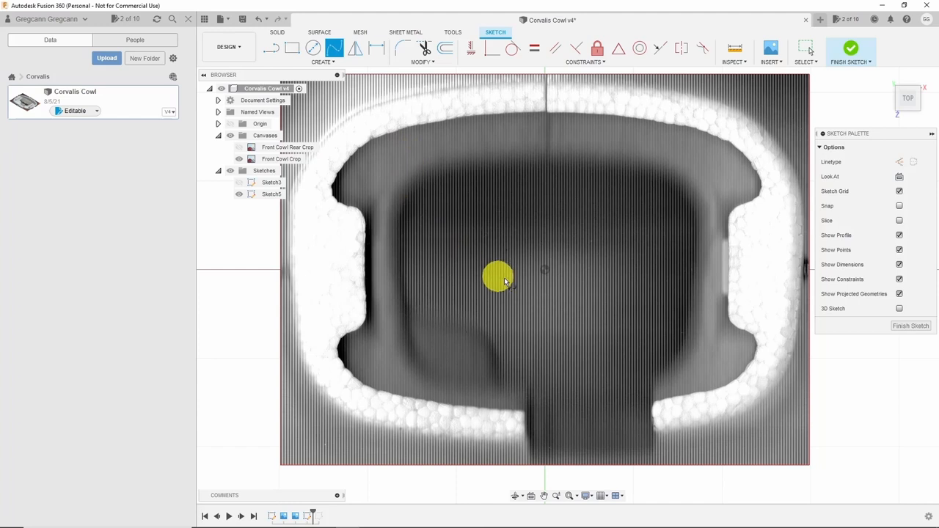
pyautogui.moveTo(552, 449)
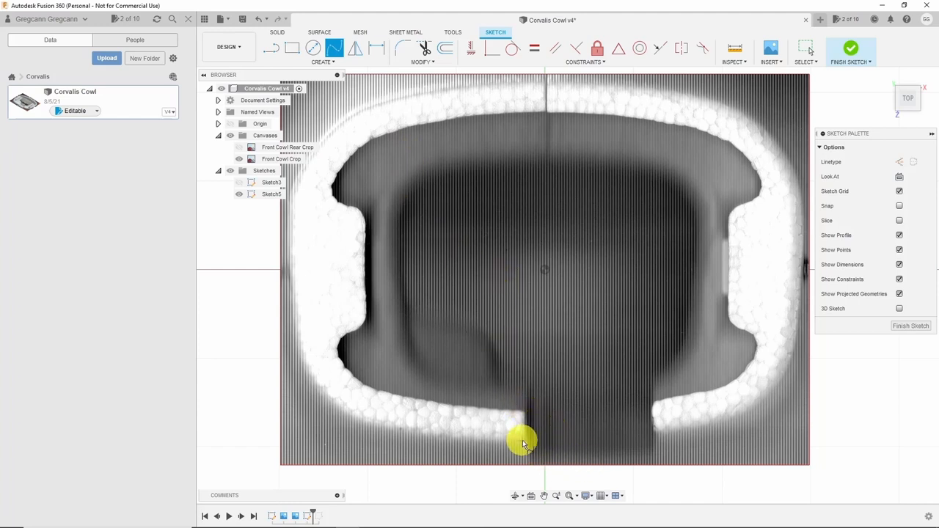
pyautogui.moveTo(509, 444)
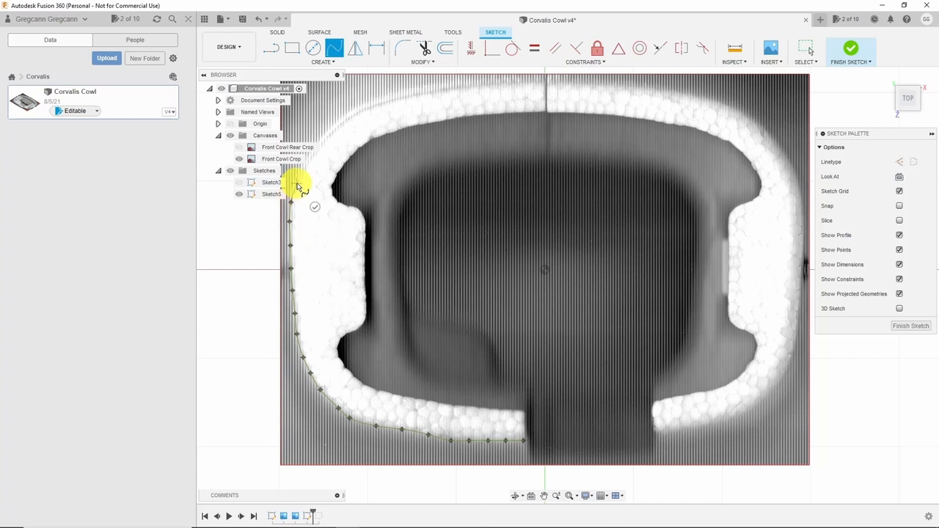
pyautogui.moveTo(332, 134)
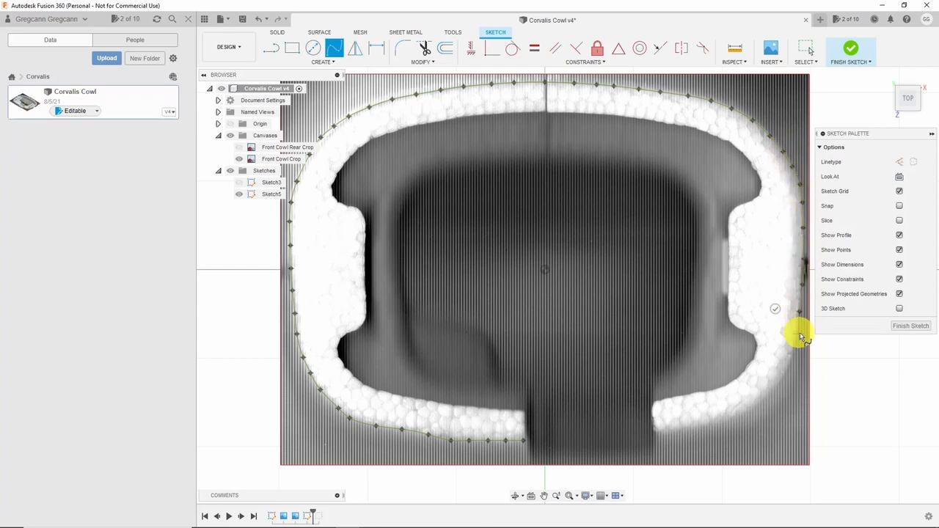
pyautogui.moveTo(755, 409)
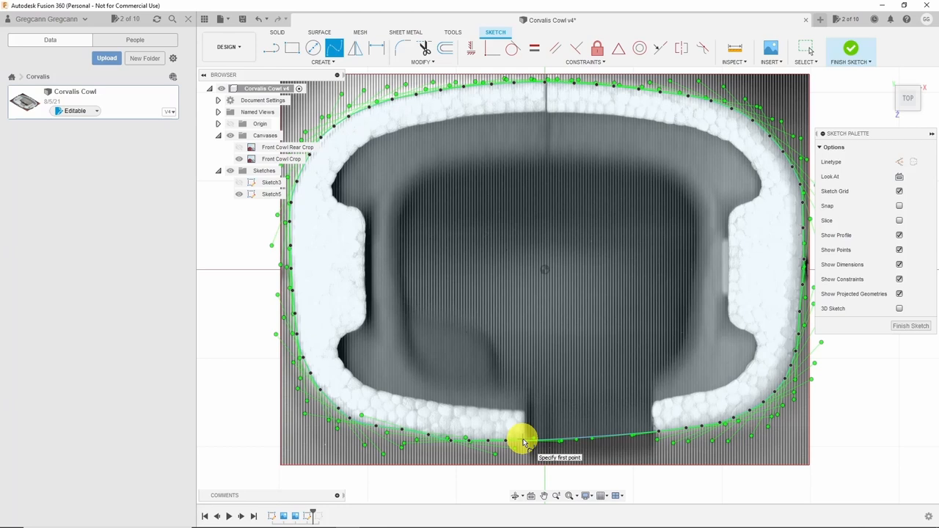
pyautogui.moveTo(907, 336)
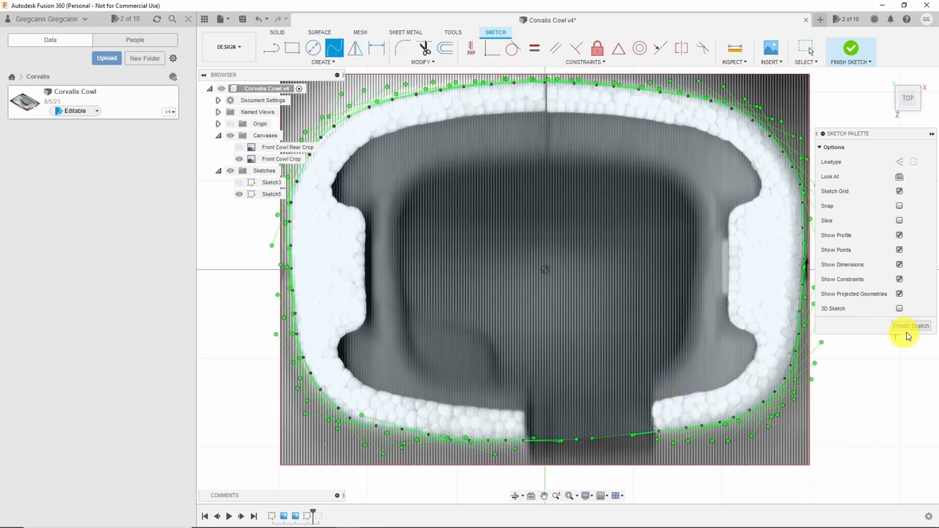
# Finish Sketch5, hide the Front Cowl Crop image, and view both outlines in 3D.
pyautogui.click(909, 325)
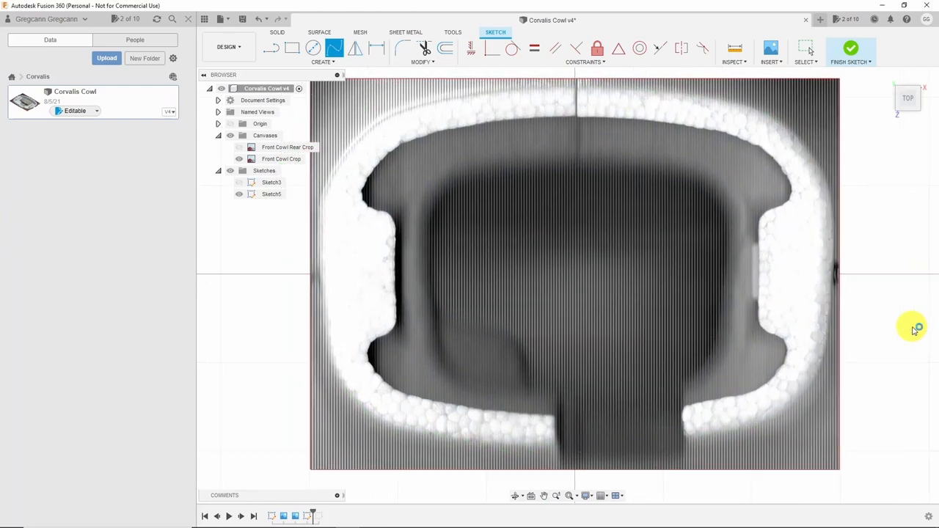
pyautogui.click(850, 48)
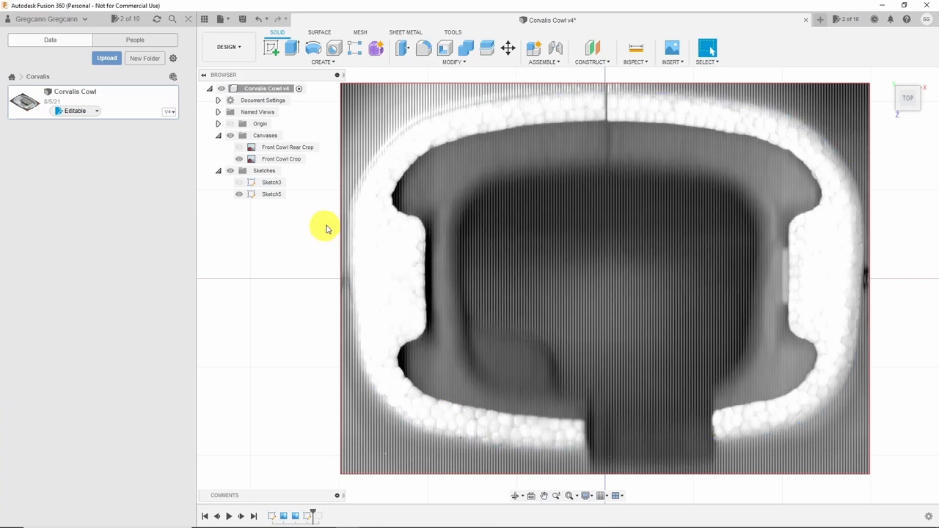
pyautogui.click(281, 158)
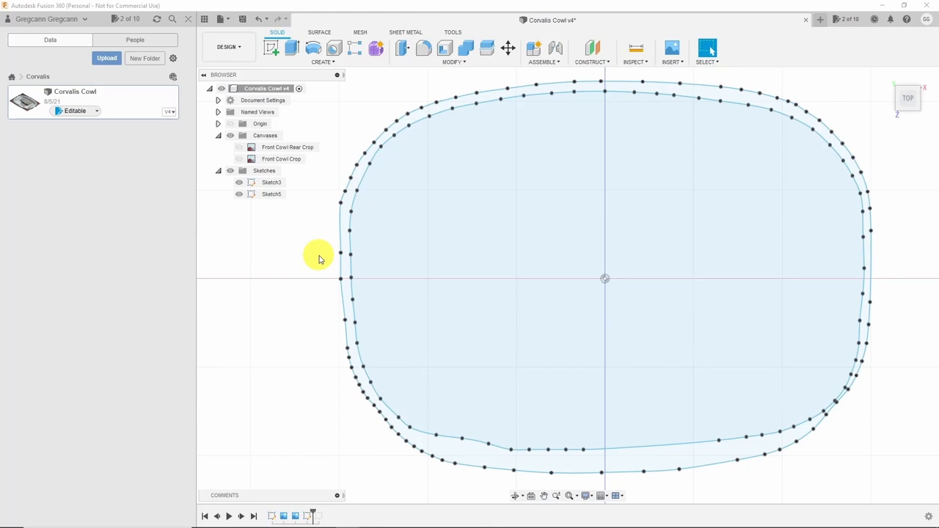
pyautogui.click(342, 242)
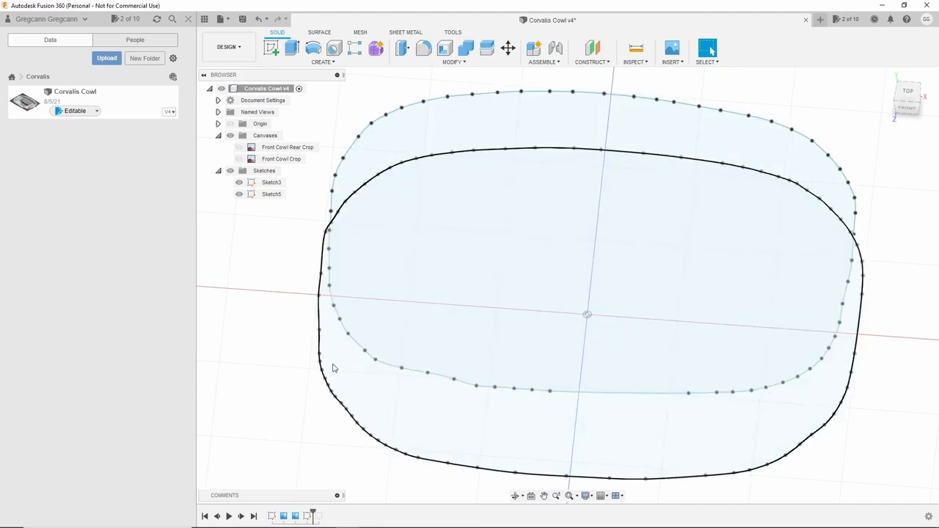
# Loft Sketch3's and Sketch5's outline profiles into a solid cowl body.
pyautogui.click(323, 378)
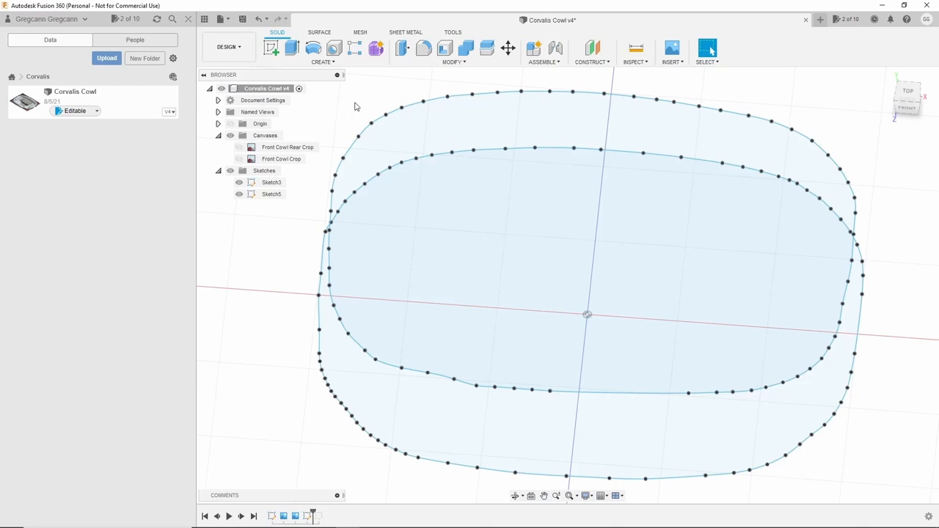
pyautogui.click(321, 53)
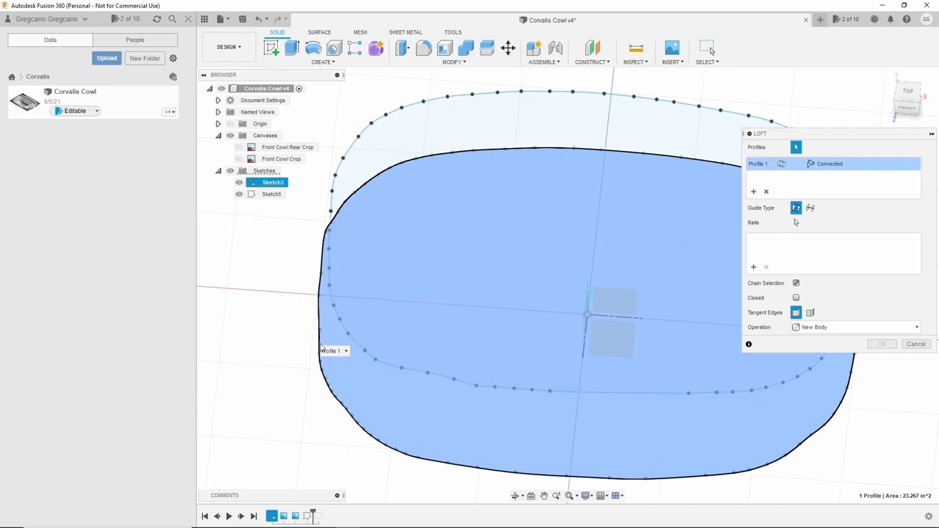
pyautogui.click(403, 114)
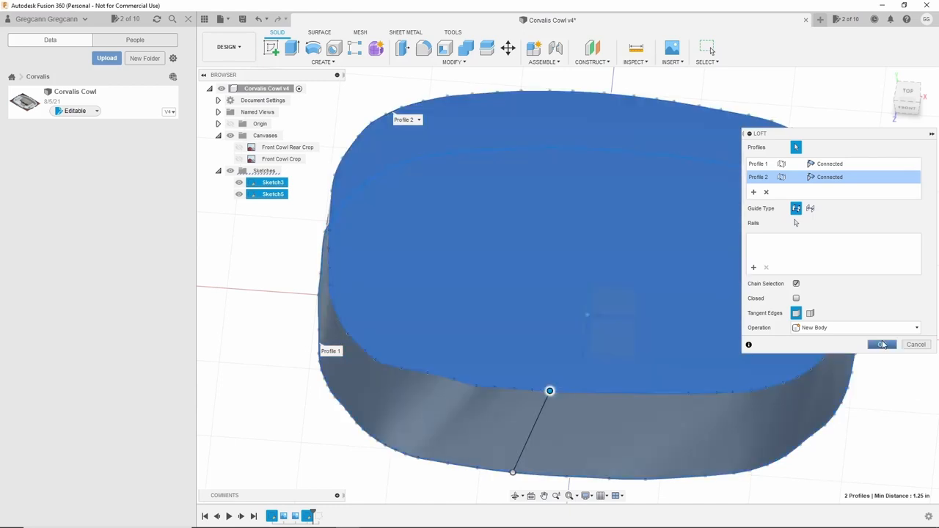
pyautogui.click(880, 344)
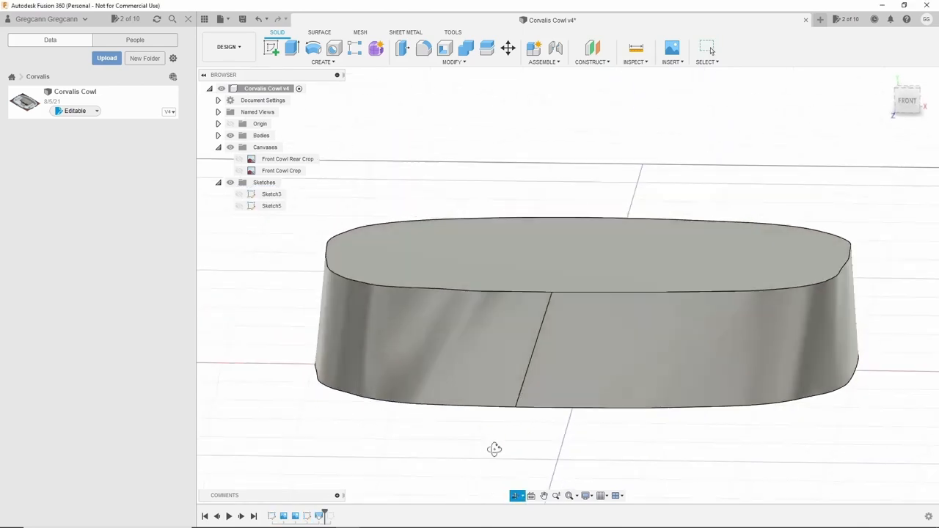
pyautogui.moveTo(493, 449); pyautogui.dragTo(450, 443)
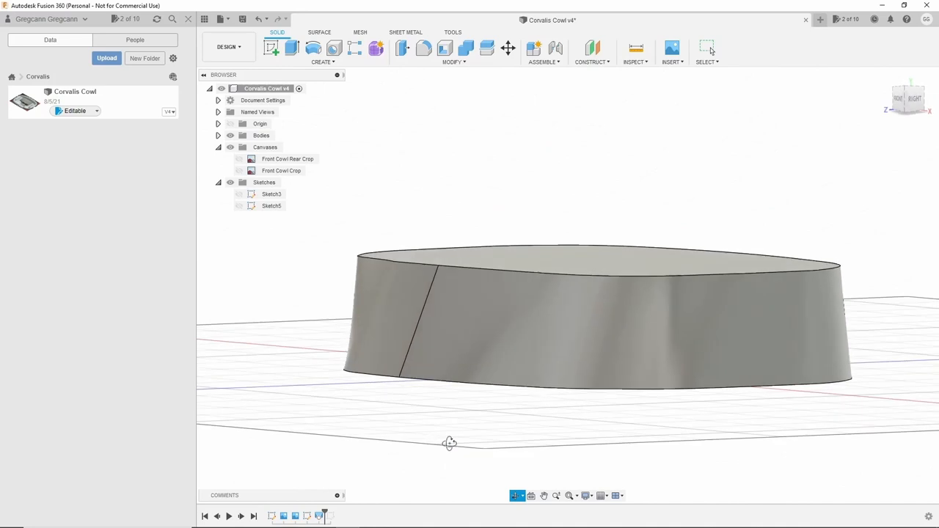
pyautogui.moveTo(450, 443); pyautogui.dragTo(502, 485)
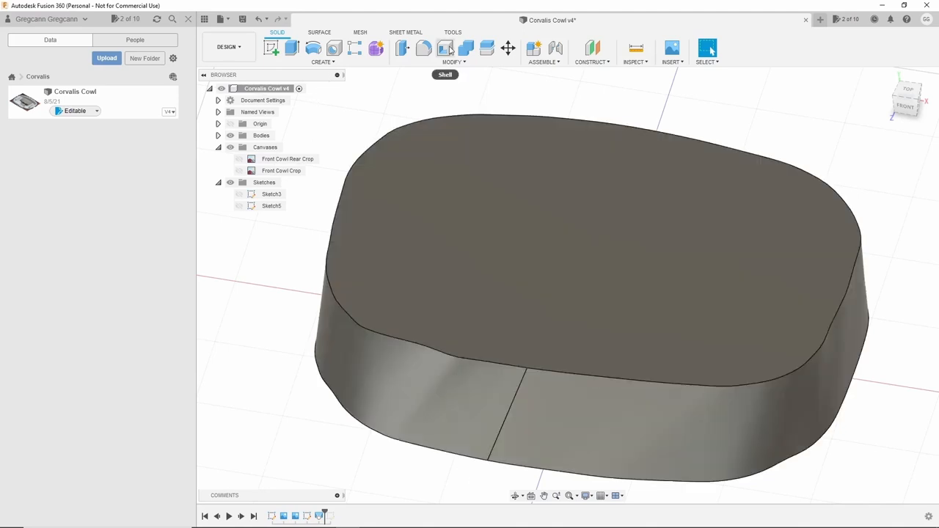
pyautogui.moveTo(445, 47)
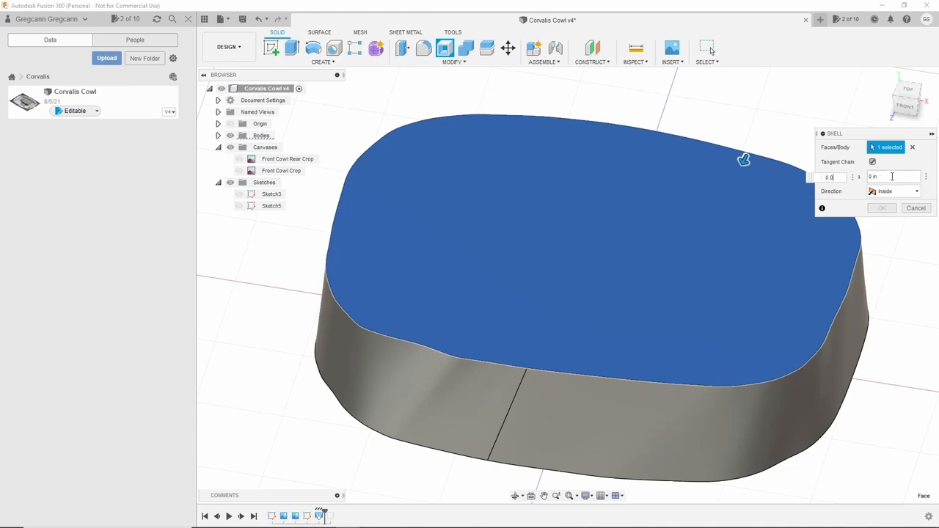
# Shell the cowl with the top face open and 0.015 in wall thickness.
pyautogui.write('0.0158')
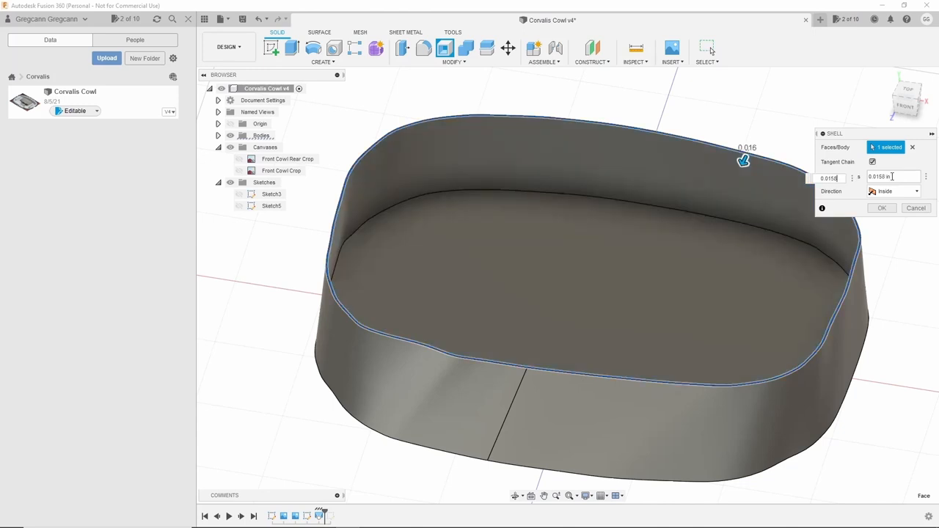
pyautogui.click(881, 208)
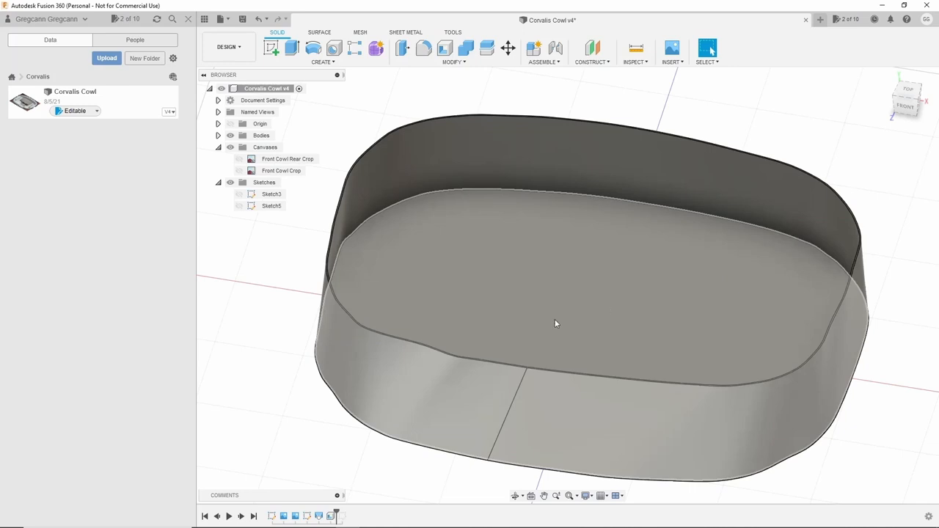
# Delete the shell's bottom face from the right-click menu, leaving an open-ended ring.
pyautogui.rightClick(556, 323)
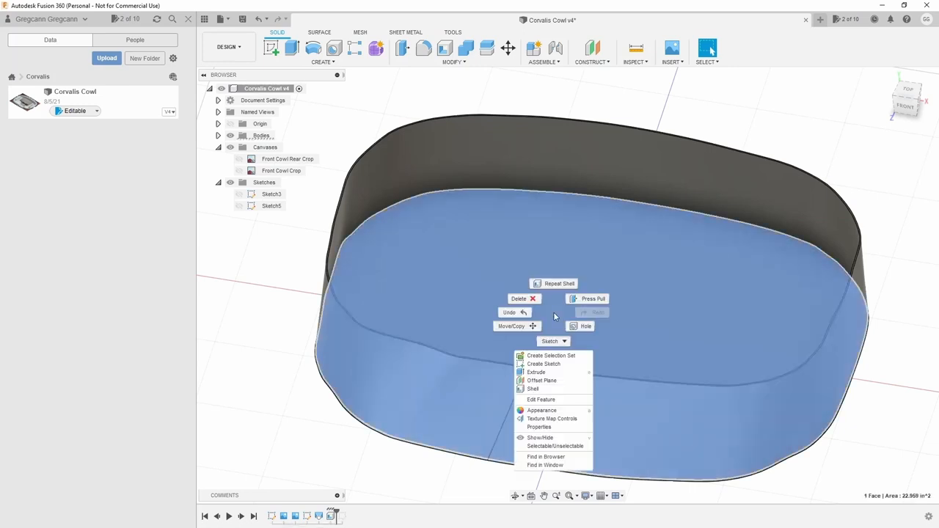
pyautogui.moveTo(521, 299)
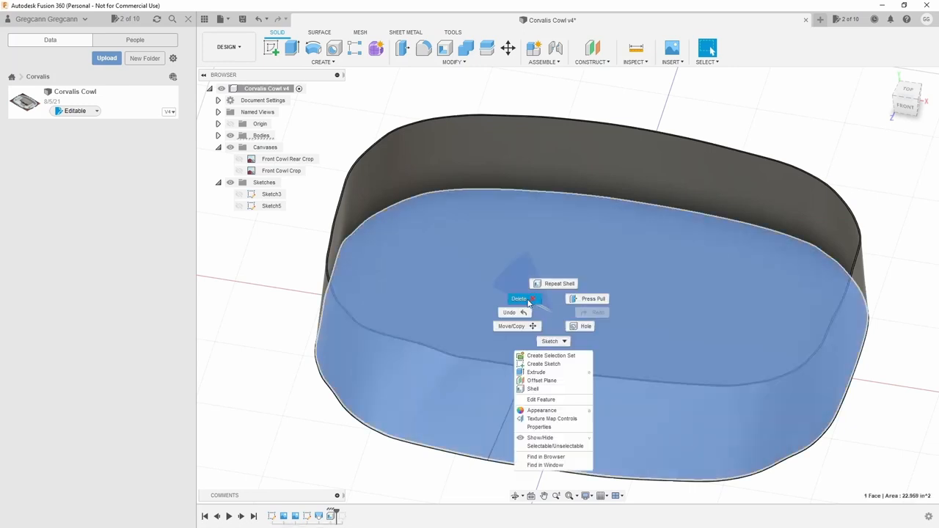
pyautogui.click(519, 299)
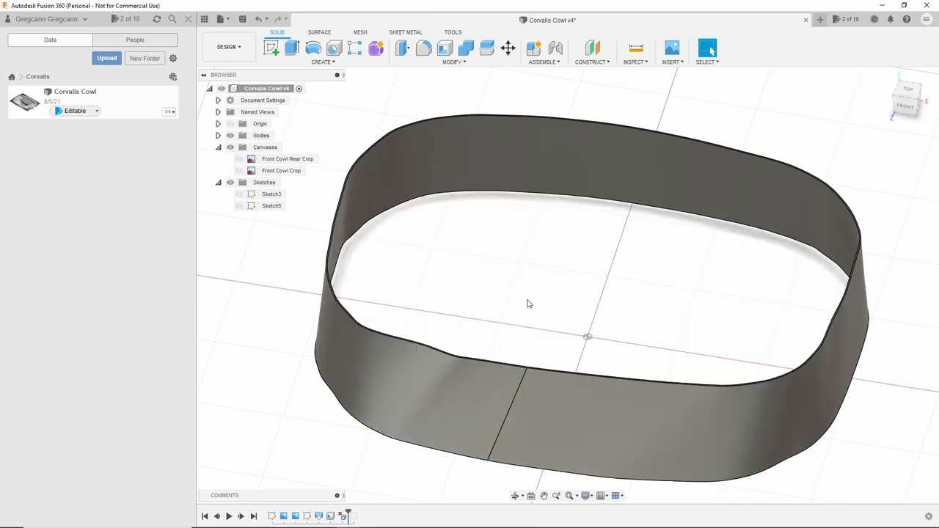
pyautogui.moveTo(635, 317)
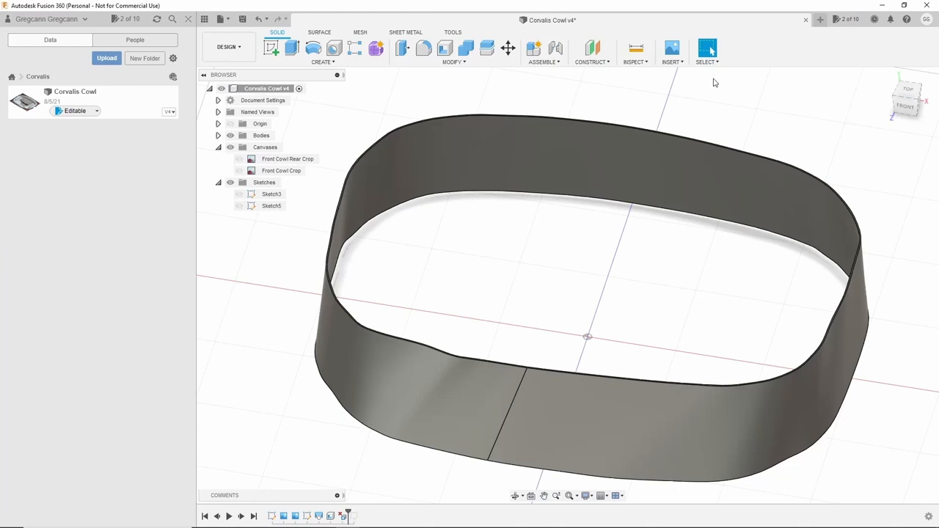
pyautogui.moveTo(549, 250)
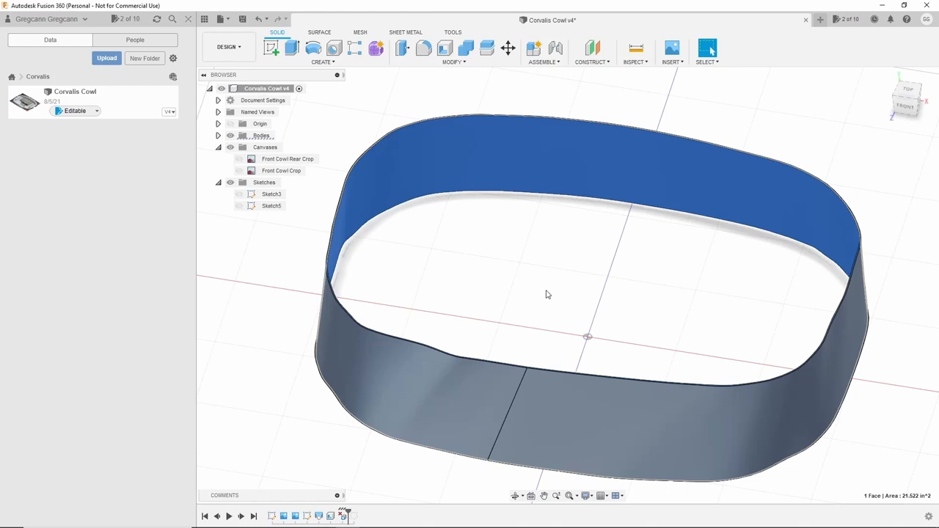
pyautogui.moveTo(460, 283)
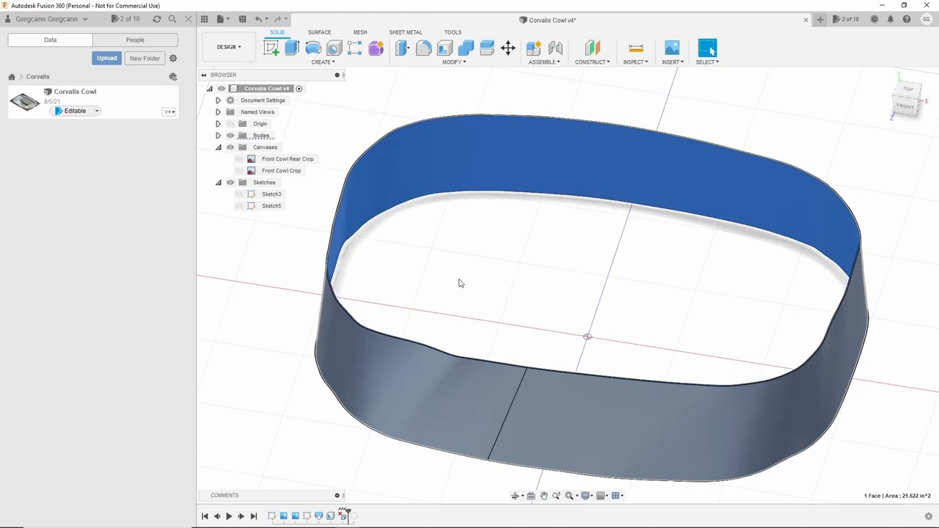
pyautogui.moveTo(469, 274)
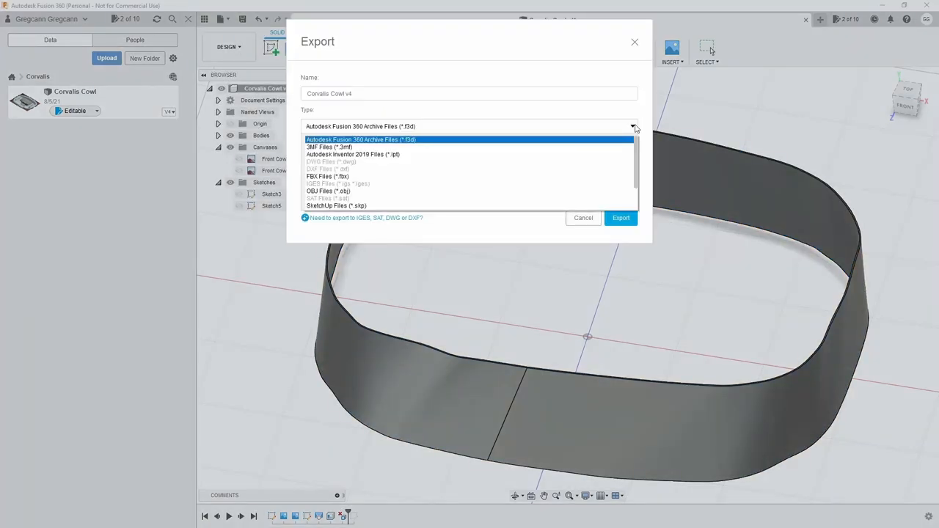
# Export the cowl design with file type STL Files (*.stl).
pyautogui.click(333, 198)
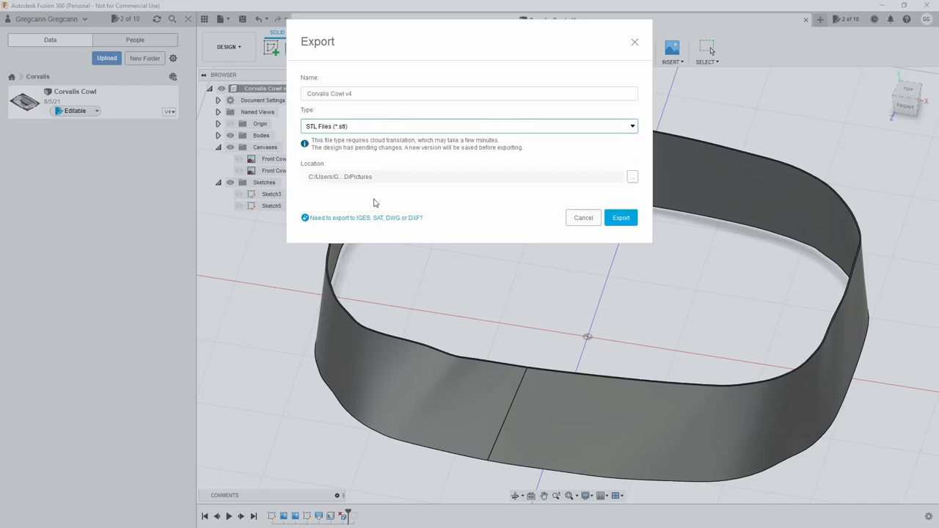
pyautogui.moveTo(453, 211)
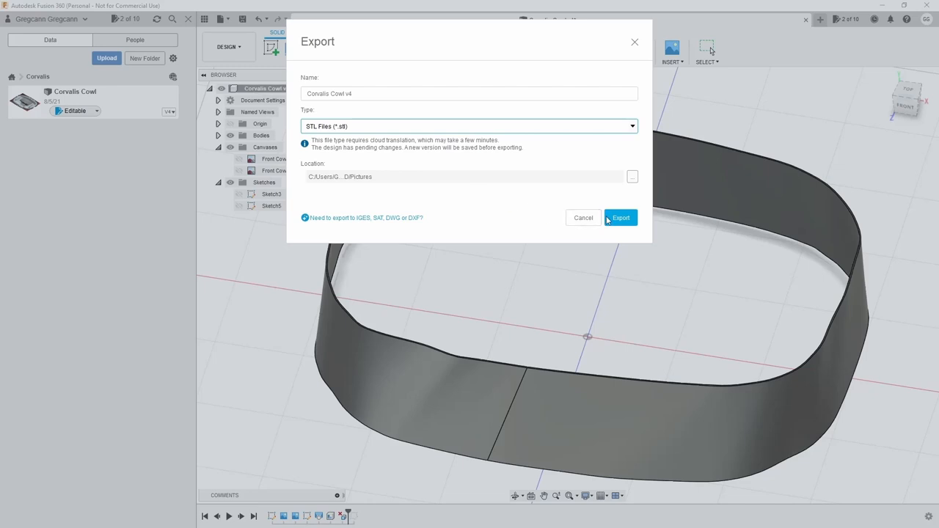
pyautogui.click(620, 218)
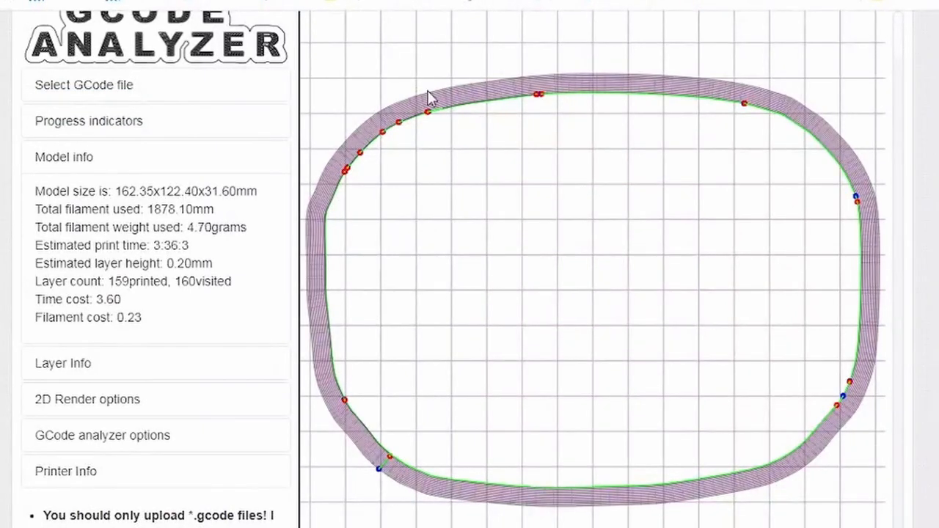
pyautogui.moveTo(792, 443)
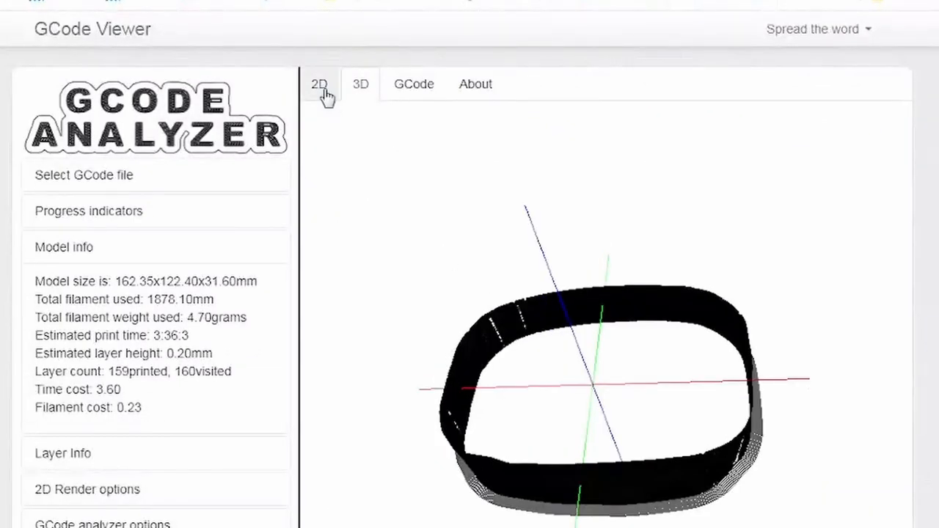
# Switch GCode Analyzer to the 2D layer view of the sliced cowl band.
pyautogui.click(319, 84)
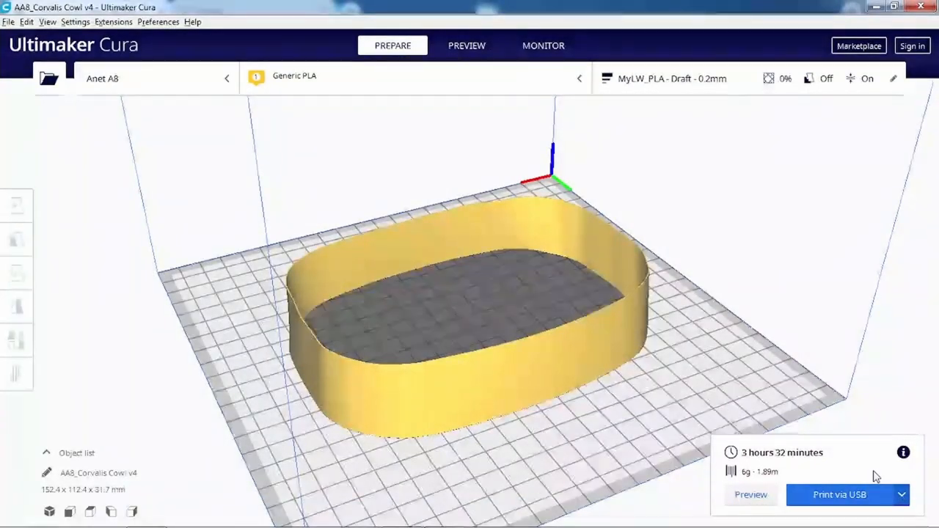
# Return to Cura's Prepare view to read the 3 h 32 min, 6 g estimate.
pyautogui.click(543, 45)
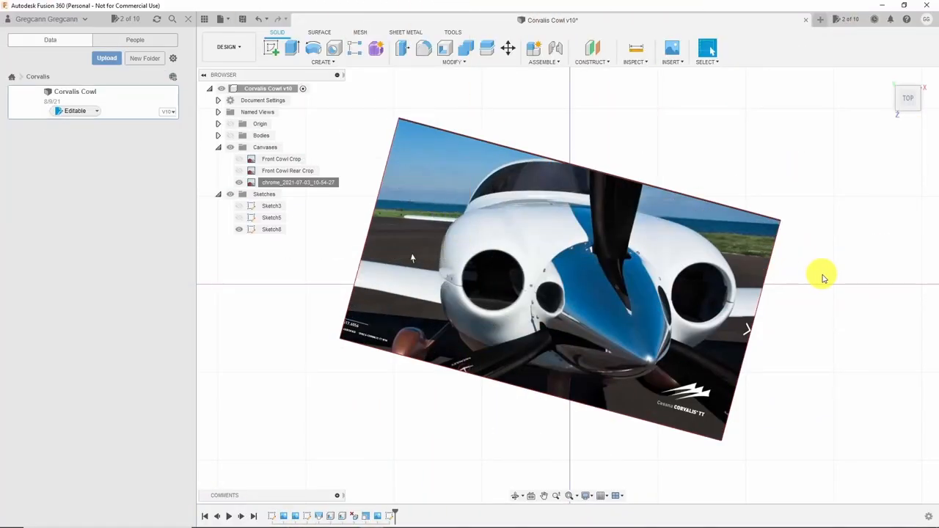
pyautogui.moveTo(791, 277)
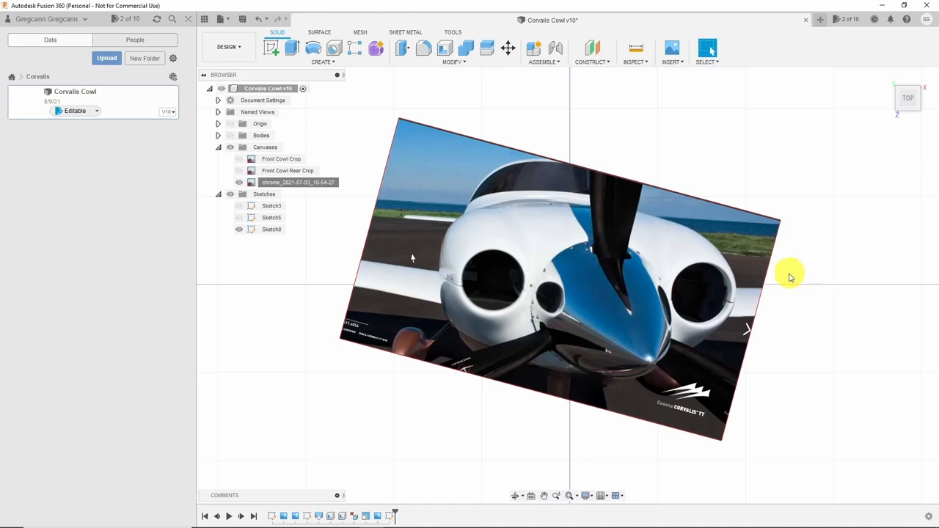
pyautogui.moveTo(858, 275)
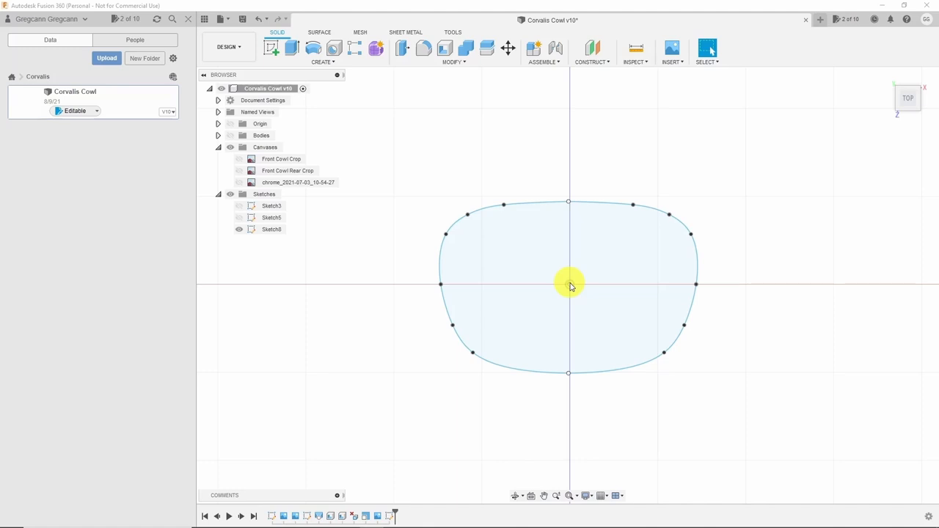
pyautogui.moveTo(569, 286)
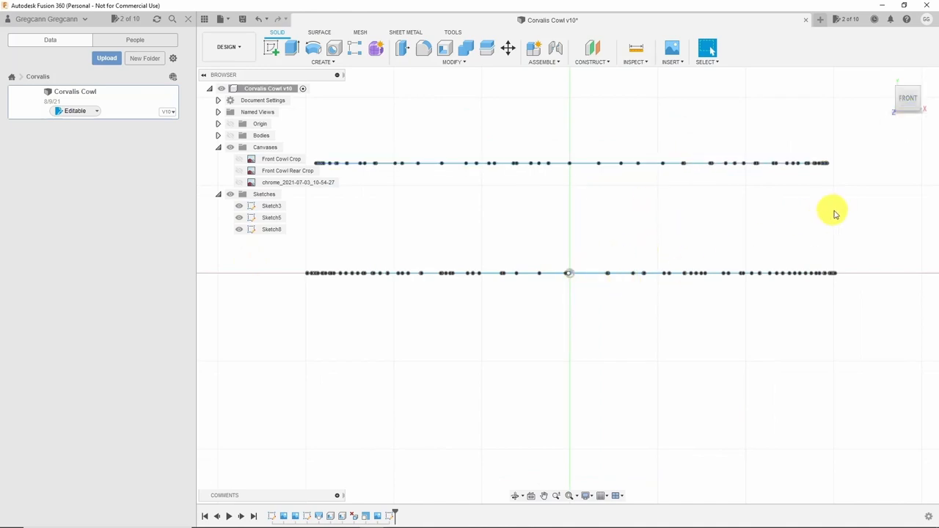
# Switch from the Front view to an angled view of the stacked profile sketches.
pyautogui.click(272, 205)
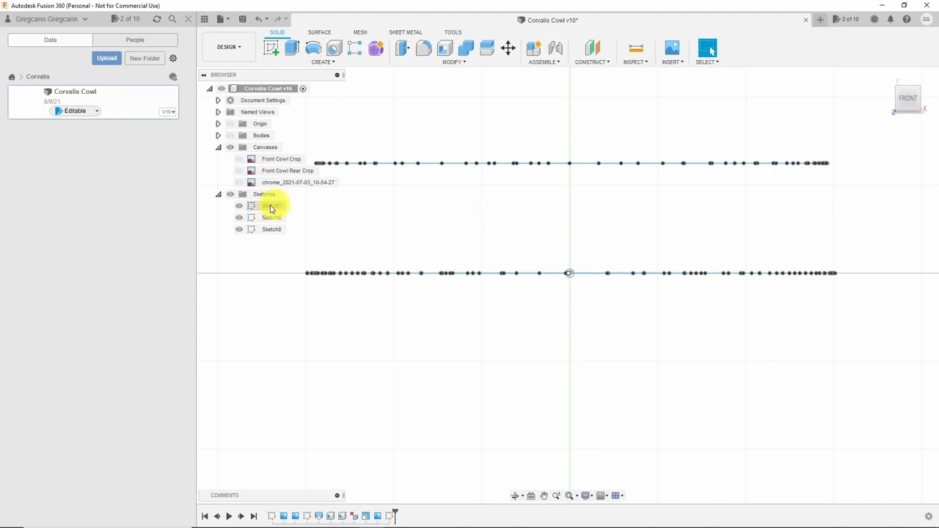
pyautogui.click(272, 205)
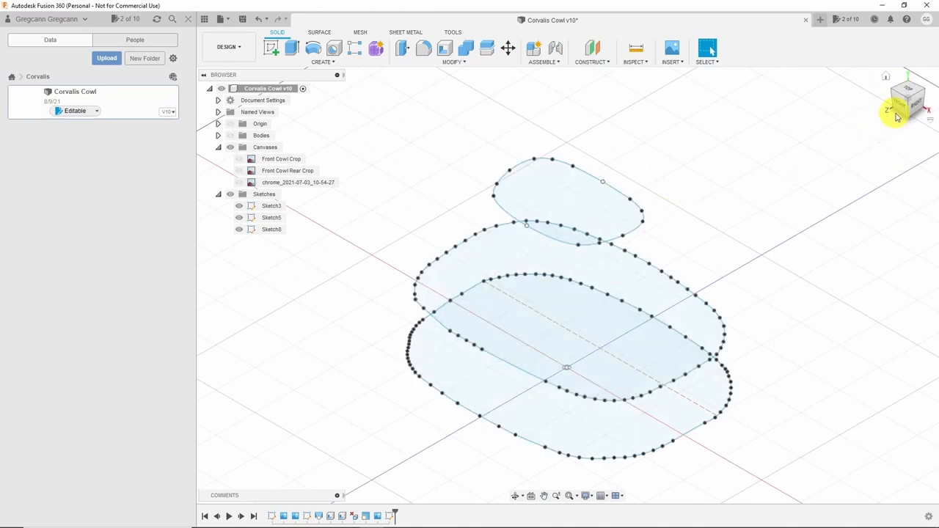
pyautogui.click(897, 116)
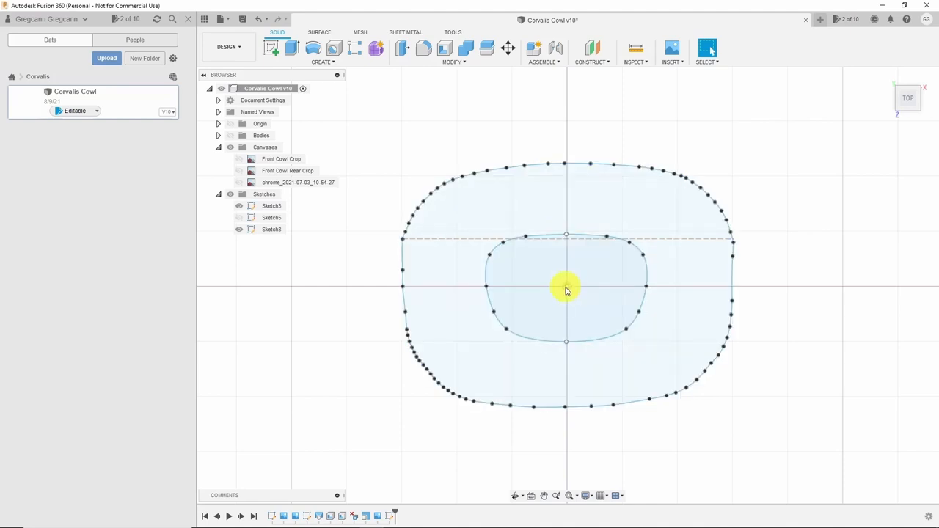
# Measure from Sketch6's centre point to the outer cowl outline, reading 2.189 in.
pyautogui.click(635, 48)
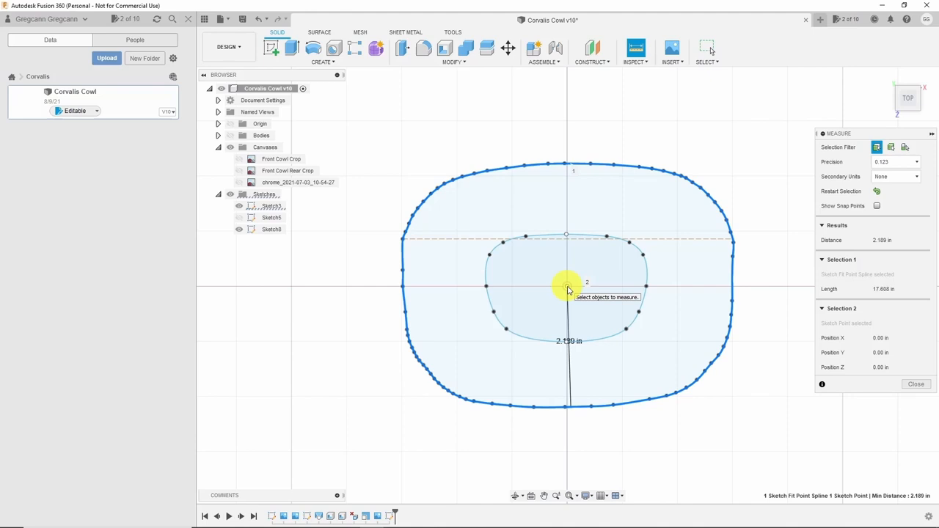
pyautogui.moveTo(880, 240)
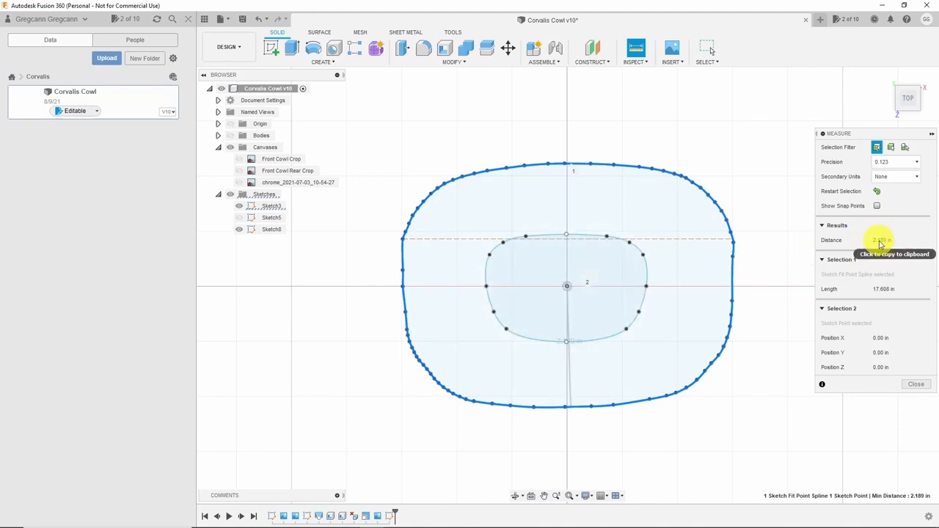
pyautogui.moveTo(792, 240)
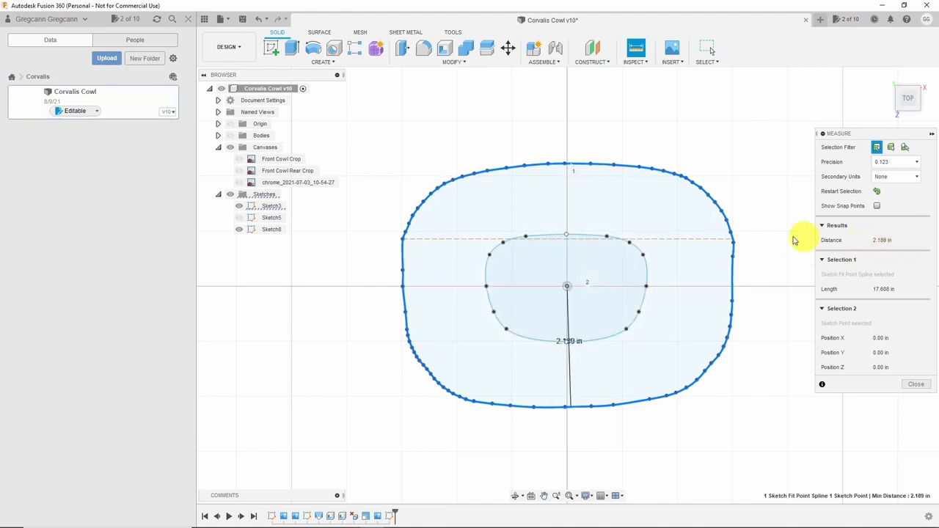
pyautogui.moveTo(778, 225)
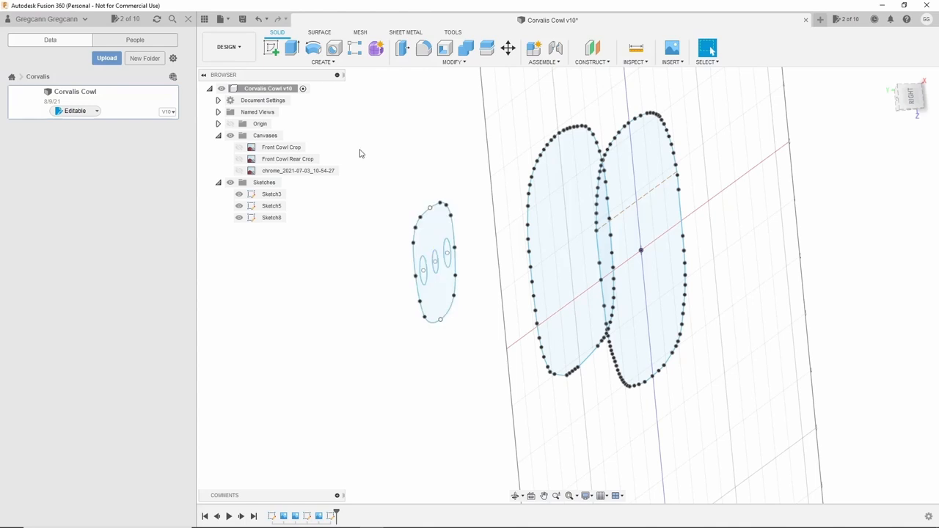
# Loft Profiles 1, 2 and 3 into a new solid body, Body3.
pyautogui.click(323, 61)
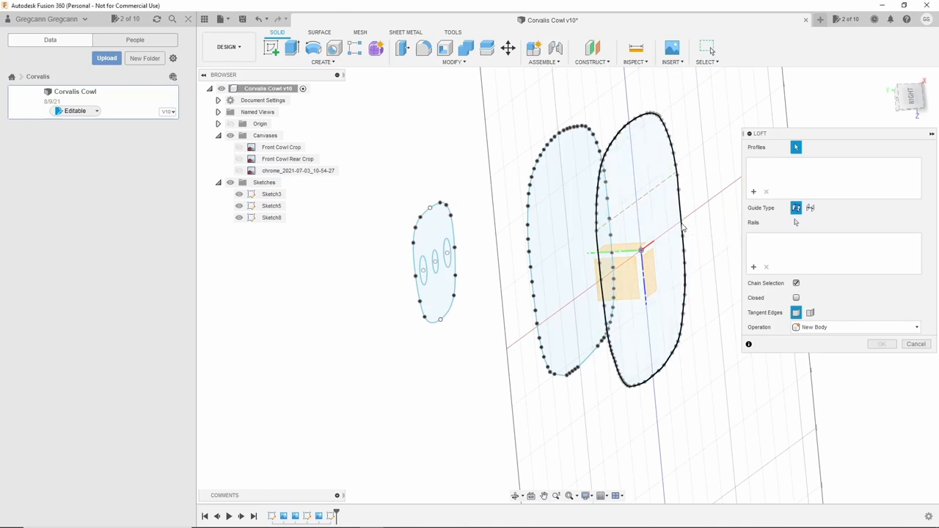
pyautogui.click(646, 242)
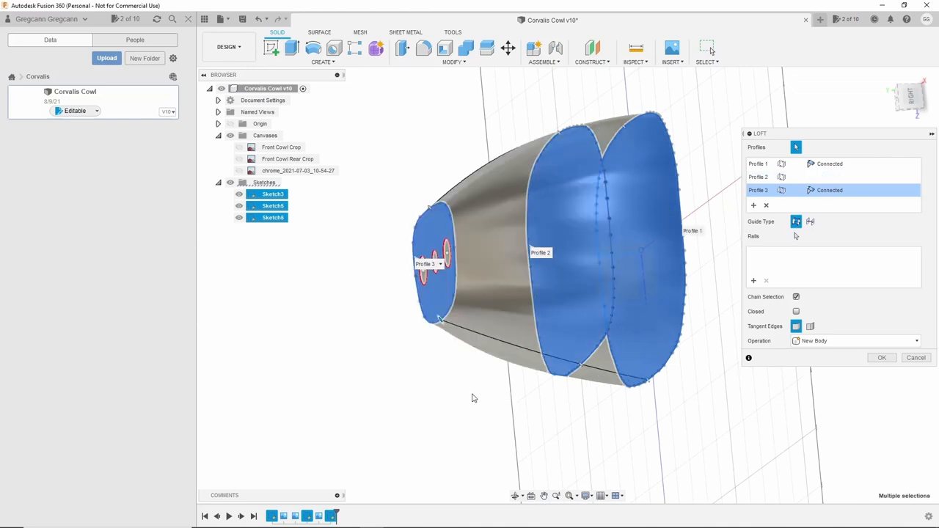
pyautogui.click(882, 357)
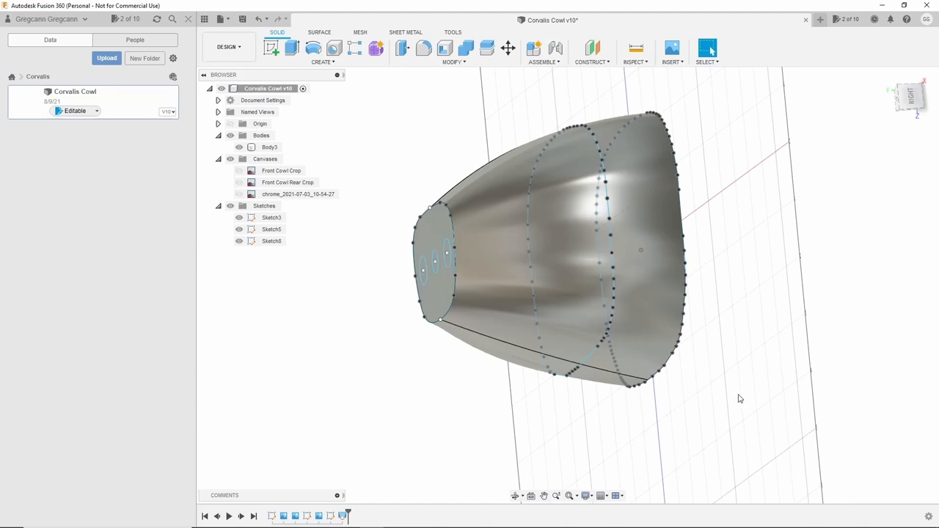
pyautogui.moveTo(237, 251)
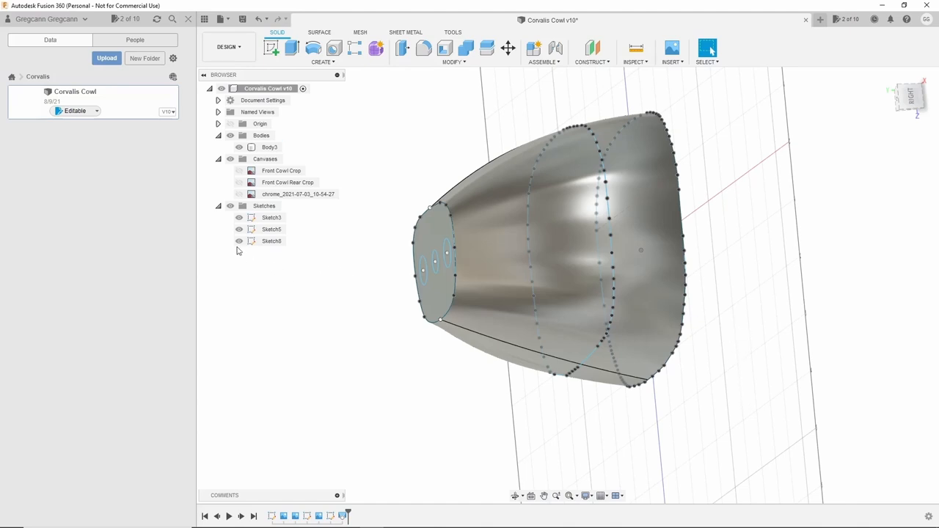
# Hide the profile sketches in the Browser and orbit to view Body3's top.
pyautogui.click(238, 217)
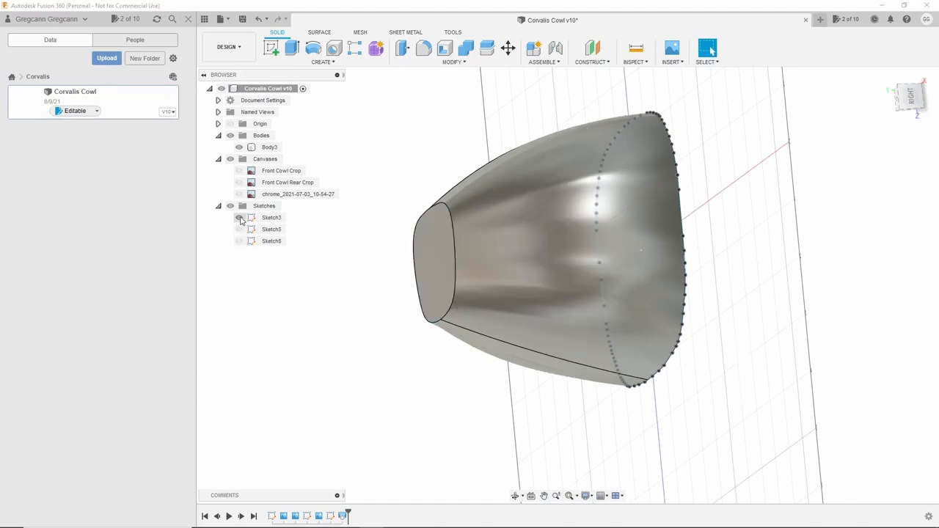
pyautogui.click(238, 217)
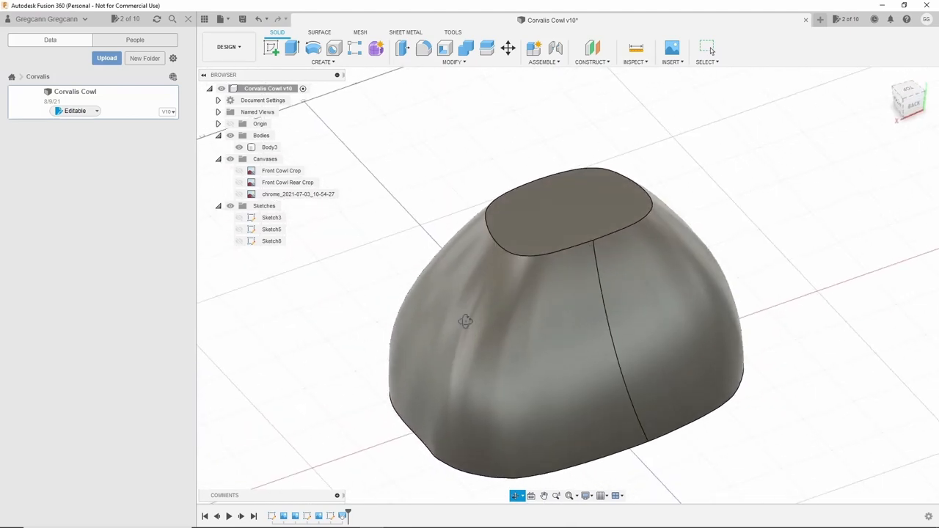
pyautogui.moveTo(466, 321); pyautogui.dragTo(337, 279)
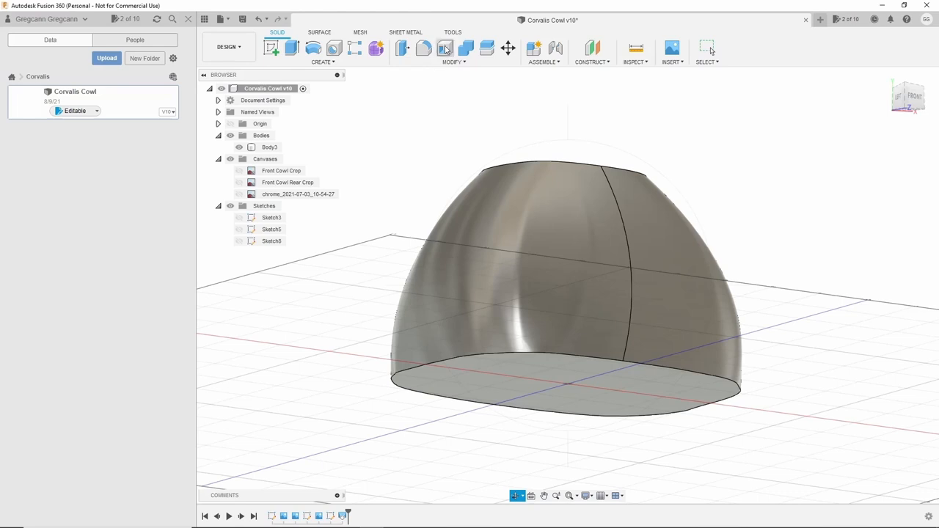
# Shell Body3 from its bottom face, inward, with 0.04 in thickness.
pyautogui.click(444, 48)
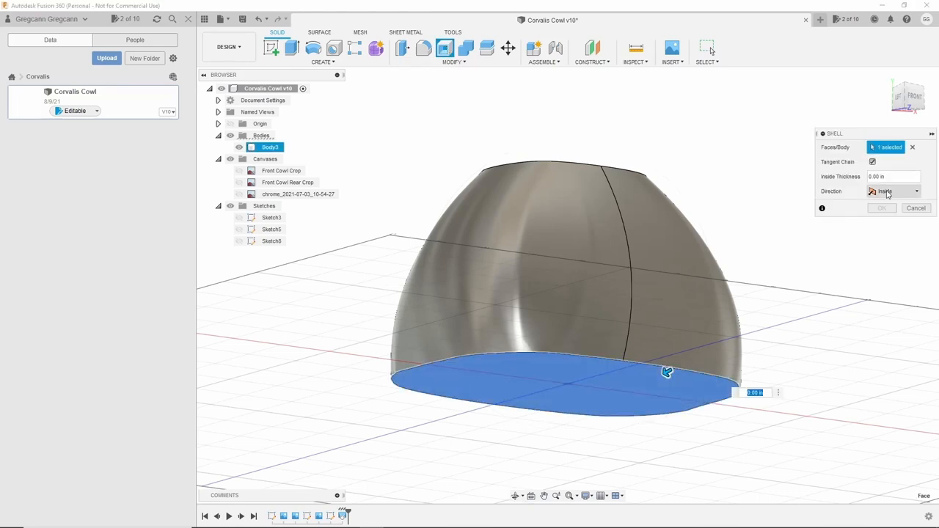
pyautogui.click(891, 176)
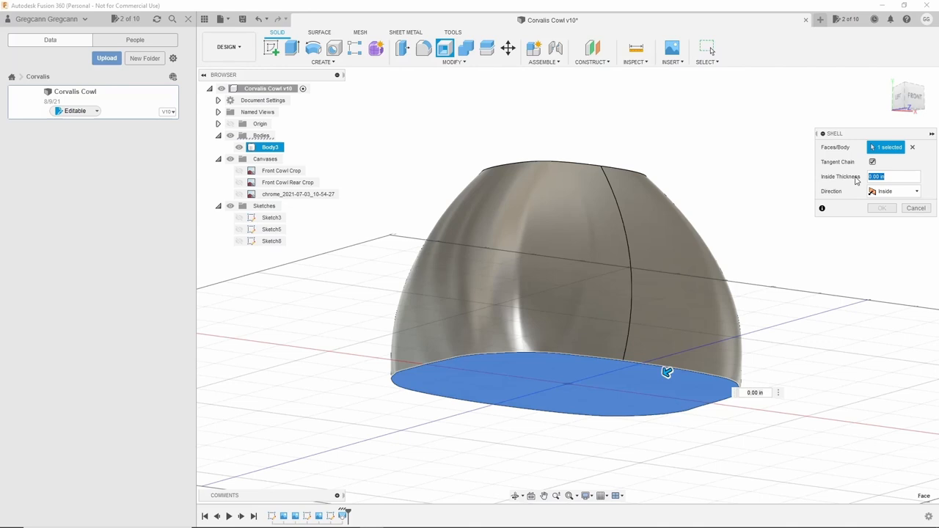
pyautogui.write('0.0')
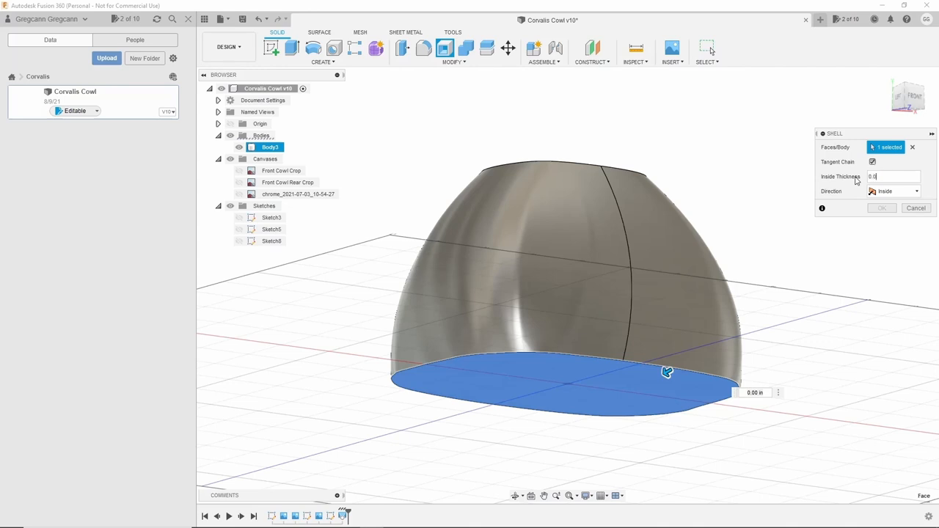
pyautogui.write('0.04')
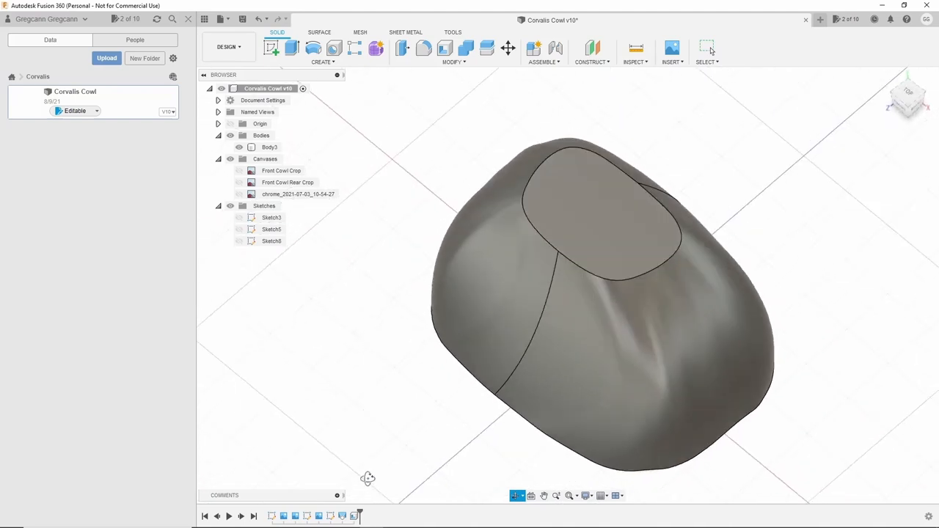
pyautogui.moveTo(366, 477)
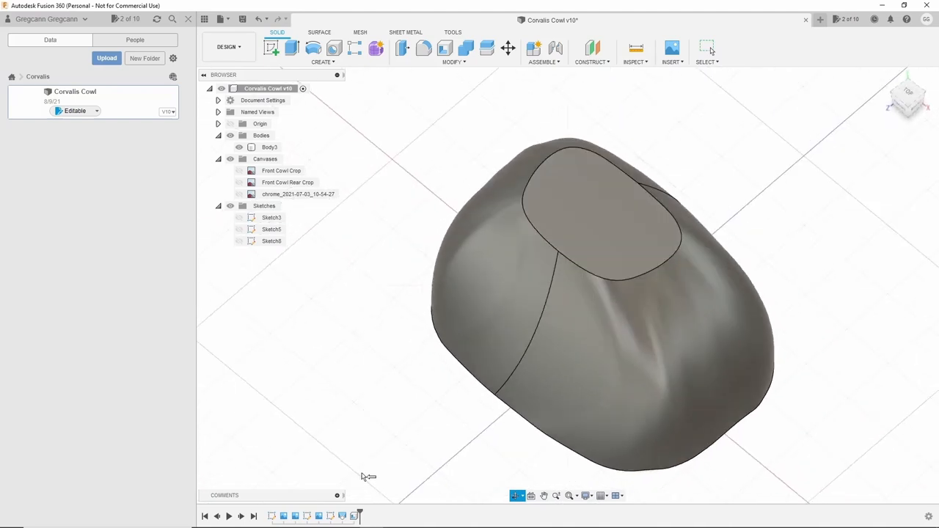